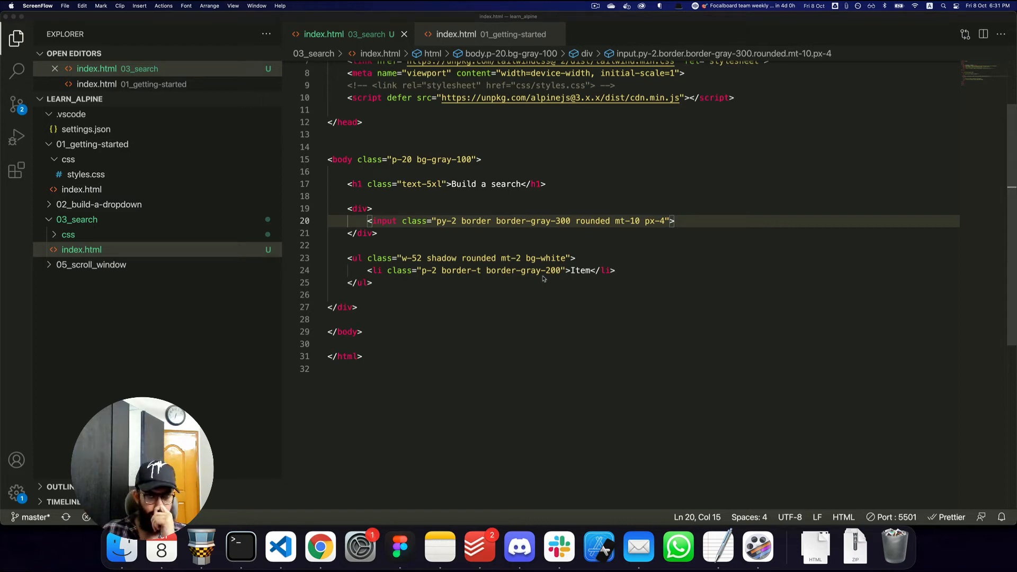
{"action": "mouse_move", "coordinate": [320, 546]}
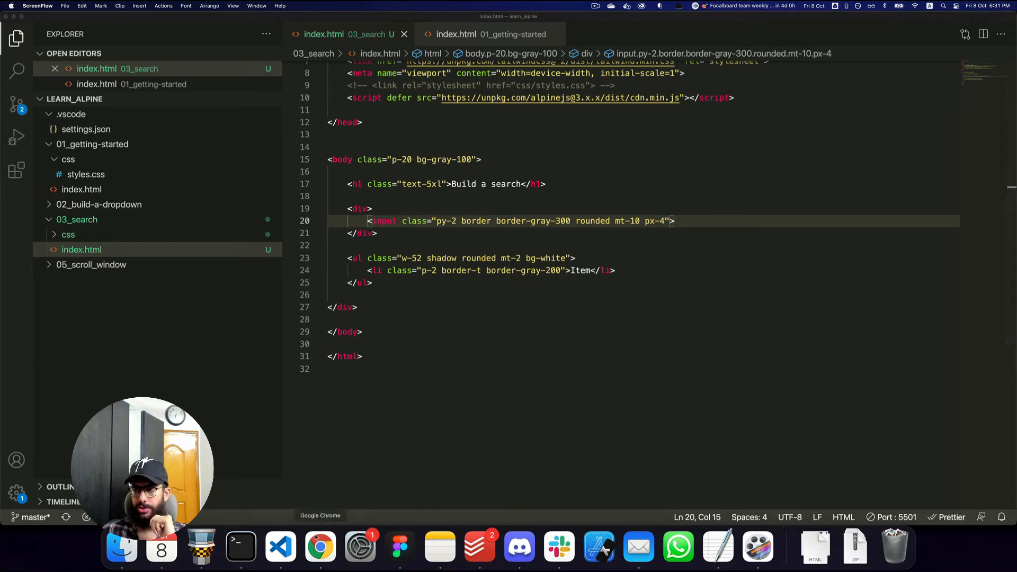
Preview the Build a search page in Chrome and try typing in the empty search box.
{"action": "left_click", "coordinate": [318, 546]}
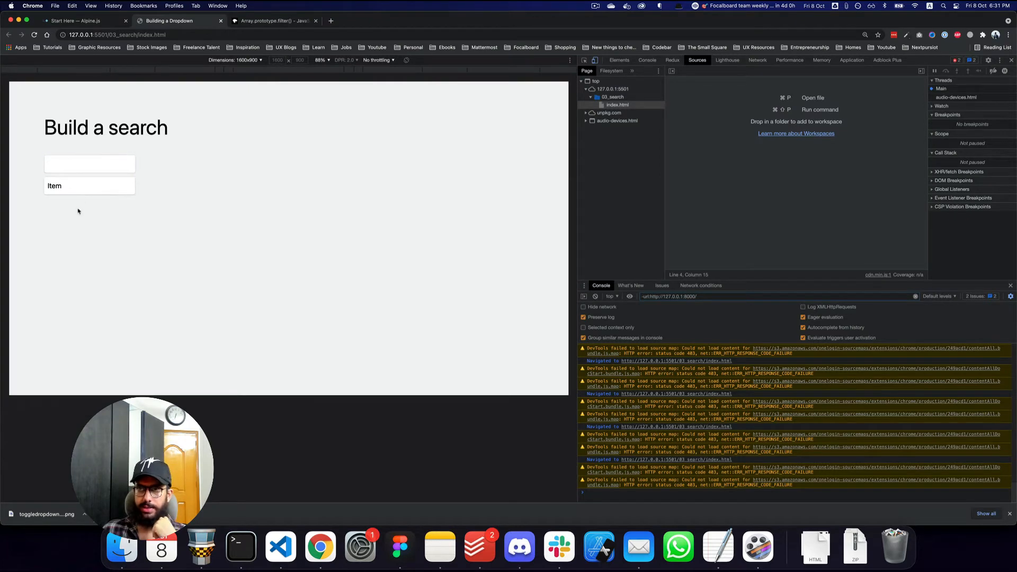
{"action": "type", "text": "asdsad"}
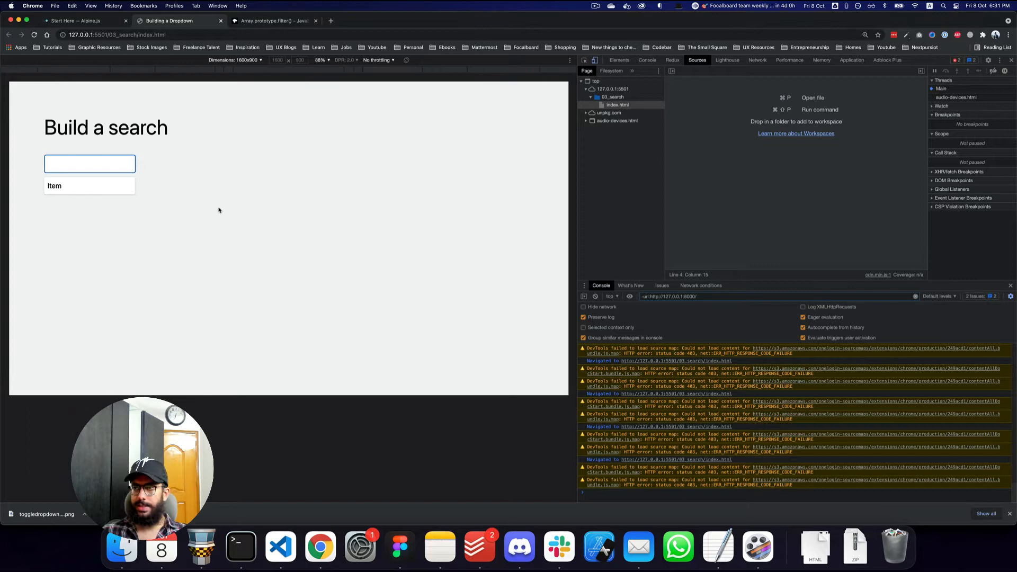
Return to index.html and begin an x-data attribute on the body tag.
{"action": "left_click", "coordinate": [280, 547]}
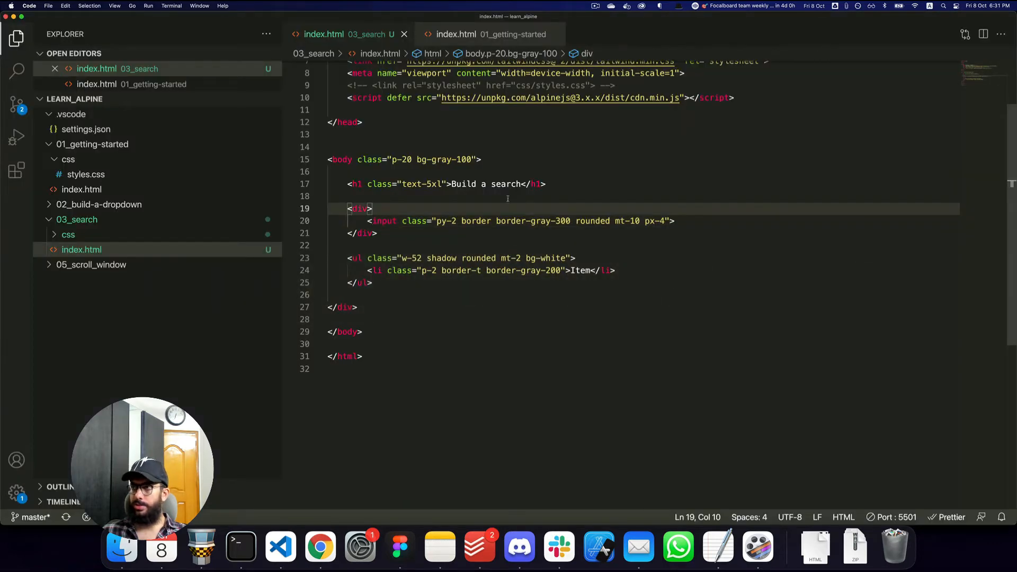
{"action": "left_click", "coordinate": [446, 183]}
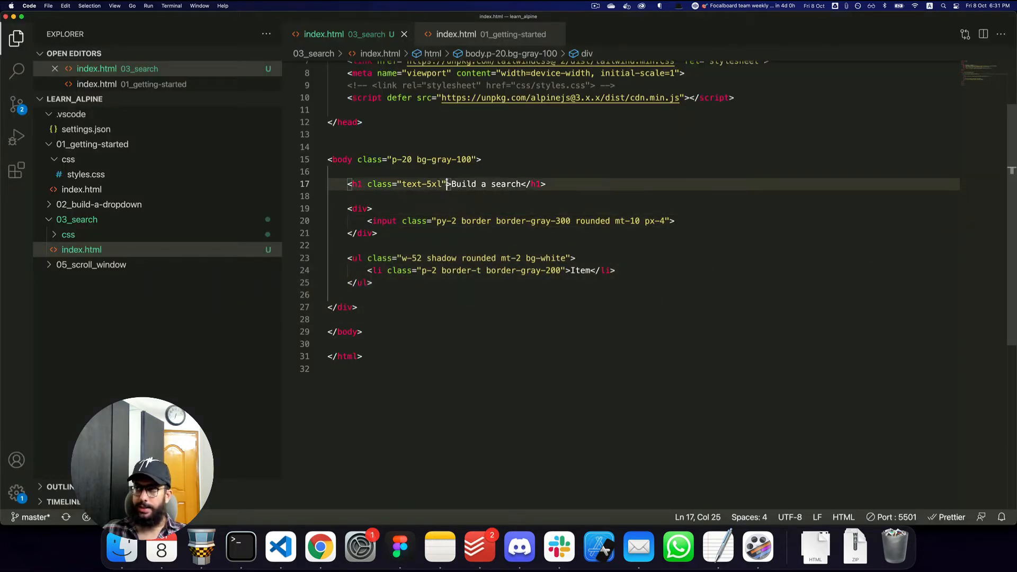
{"action": "left_click", "coordinate": [446, 184]}
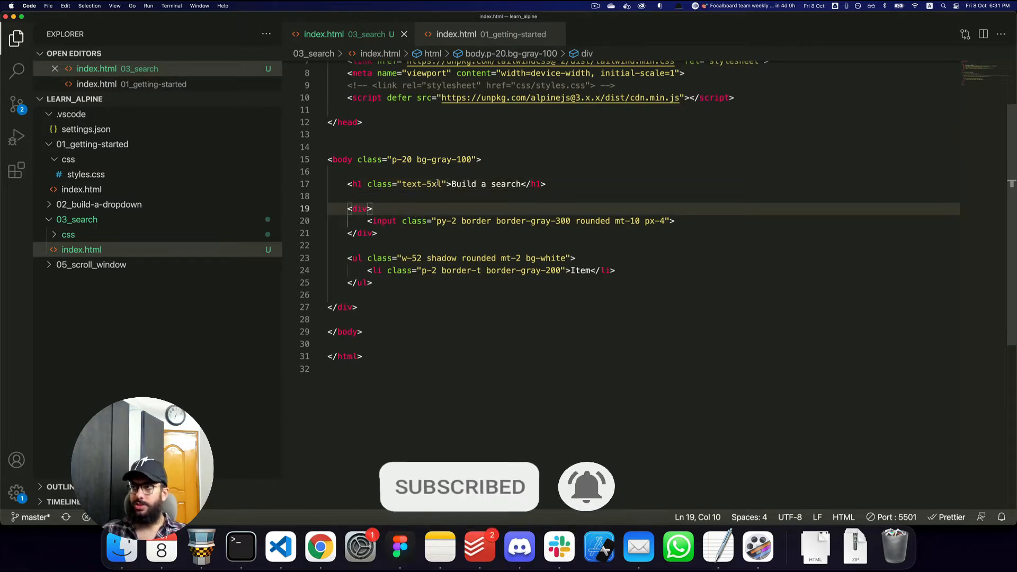
{"action": "type", "text": "x-data=\"{"}
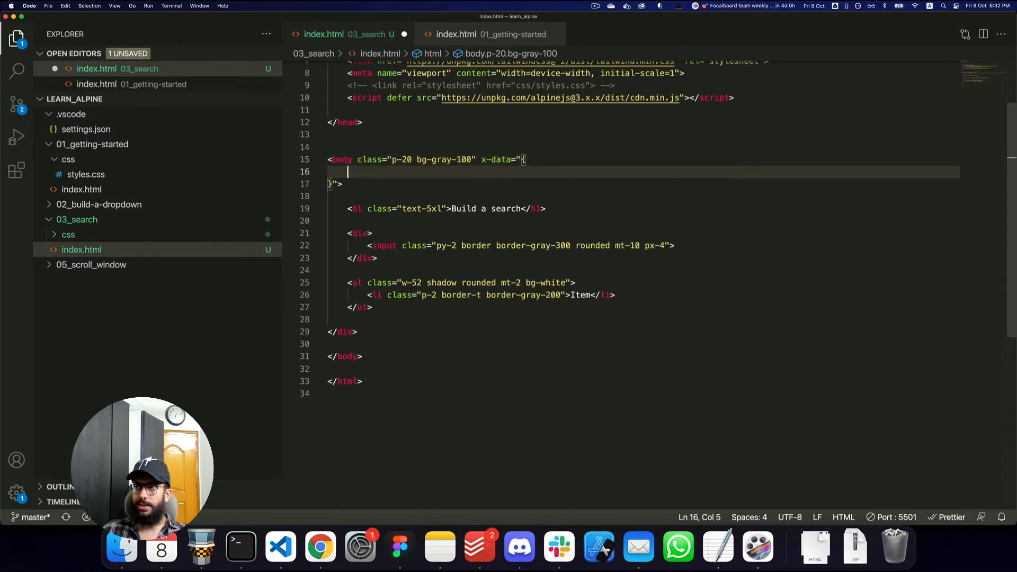
Fill x-data with search: '' and items ['apple', 'banana', 'mango', 'cherry'].
{"action": "type", "text": "search:"}
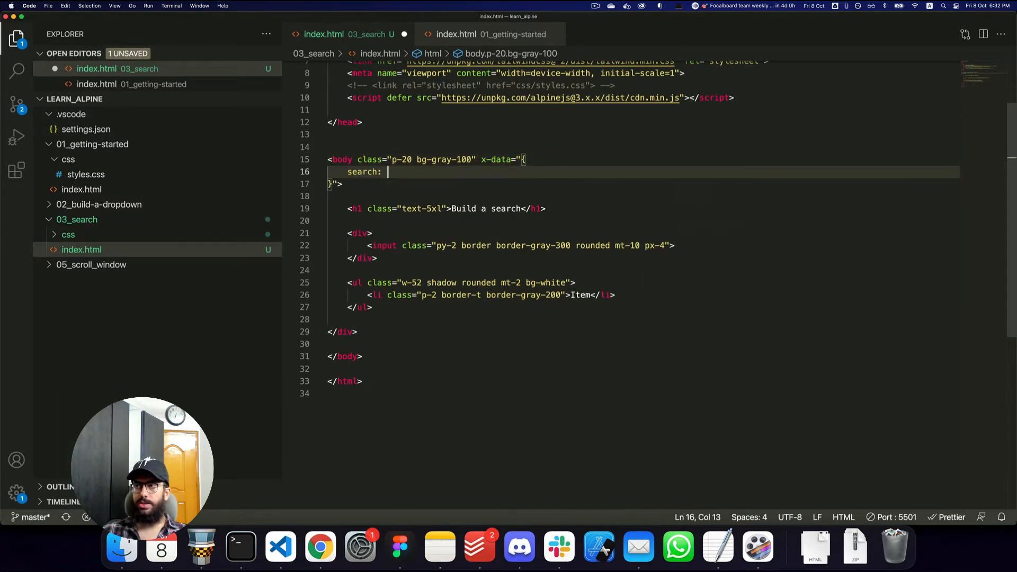
{"action": "type", "text": "'',"}
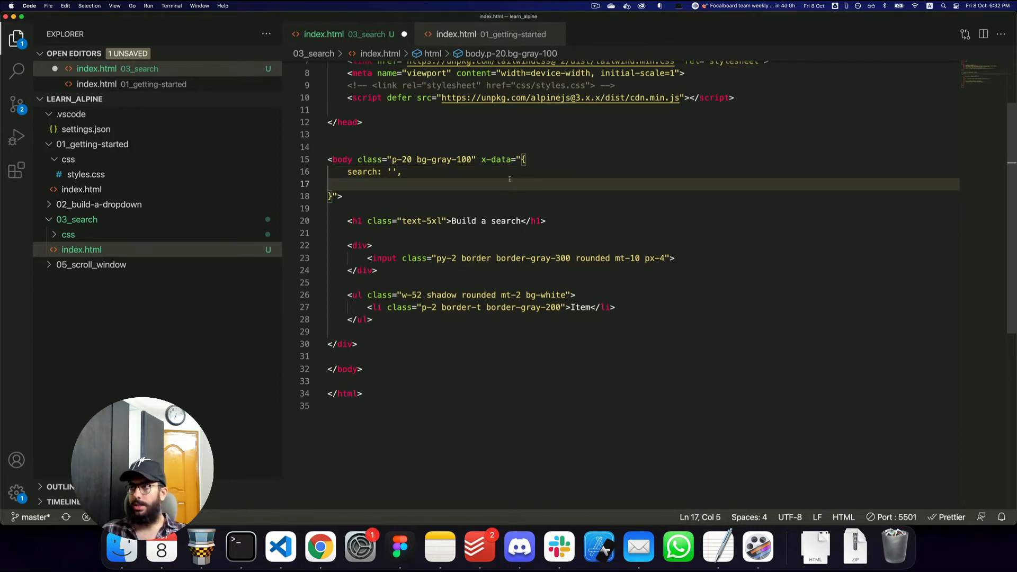
{"action": "type", "text": "items: ["}
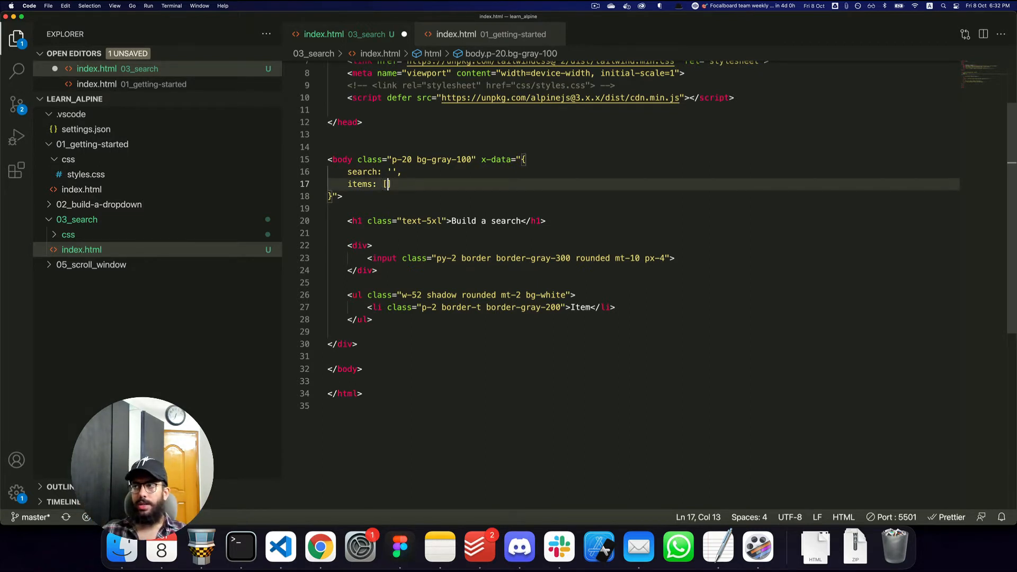
{"action": "type", "text": "''"}
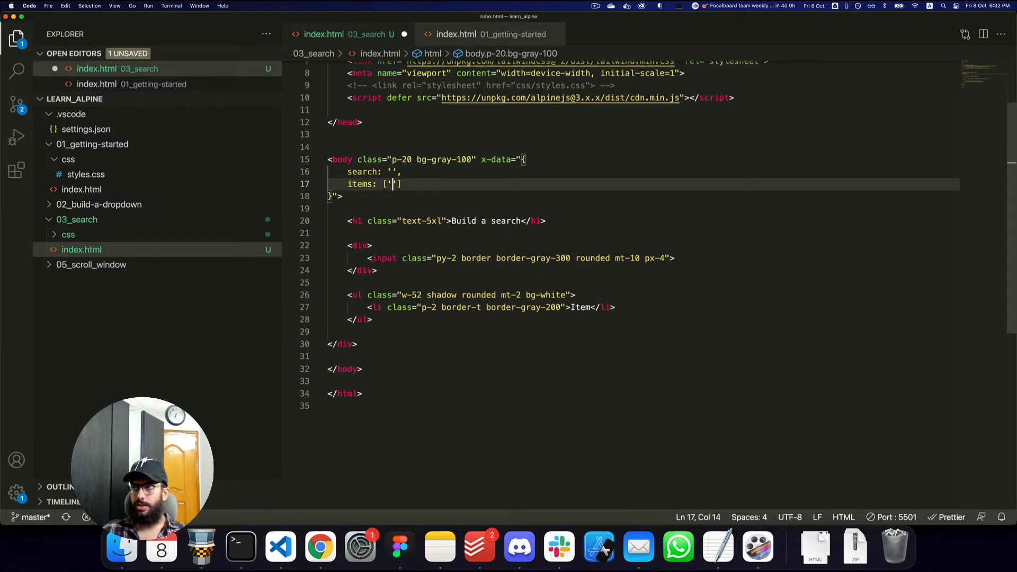
{"action": "type", "text": "A"}
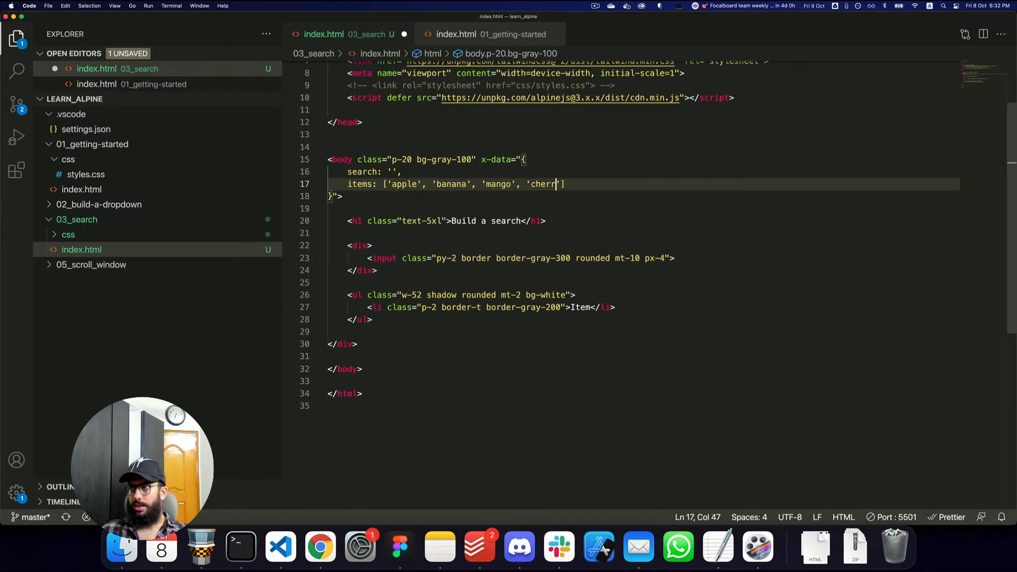
{"action": "type", "text": "y']"}
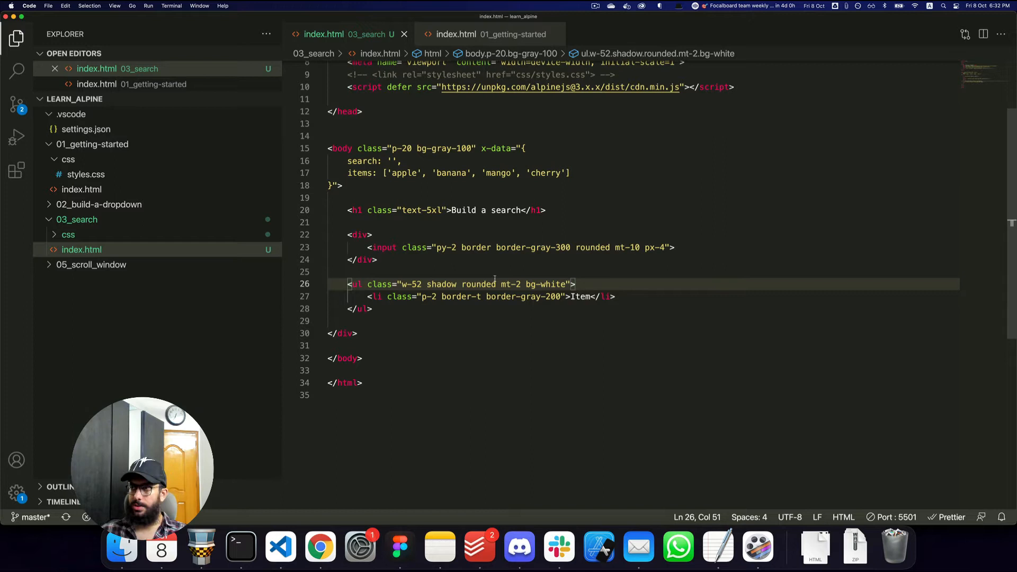
Wrap the li in a <template x-for="item in items"> inside the ul.
{"action": "type", "text": "<"}
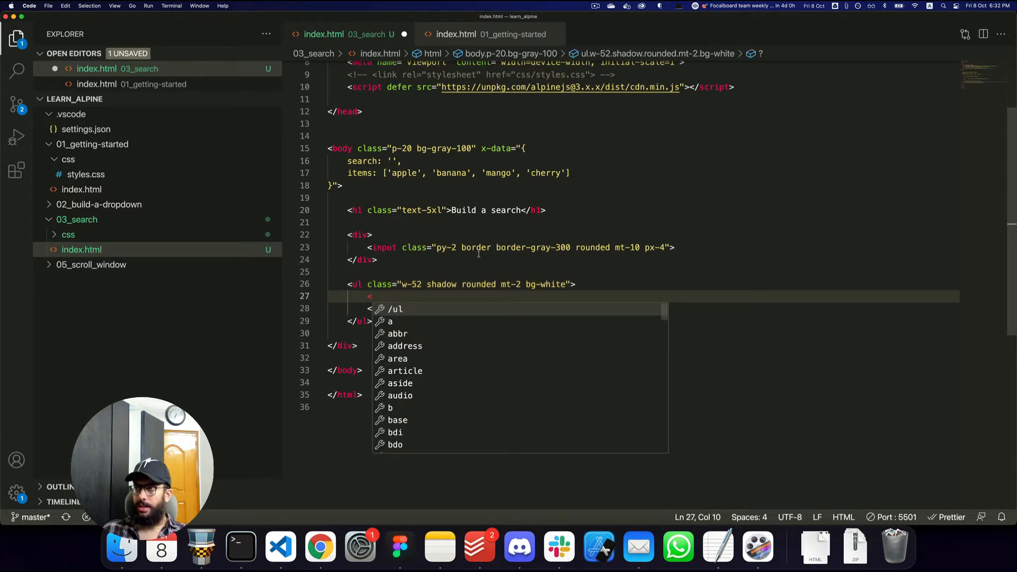
{"action": "type", "text": "template>"}
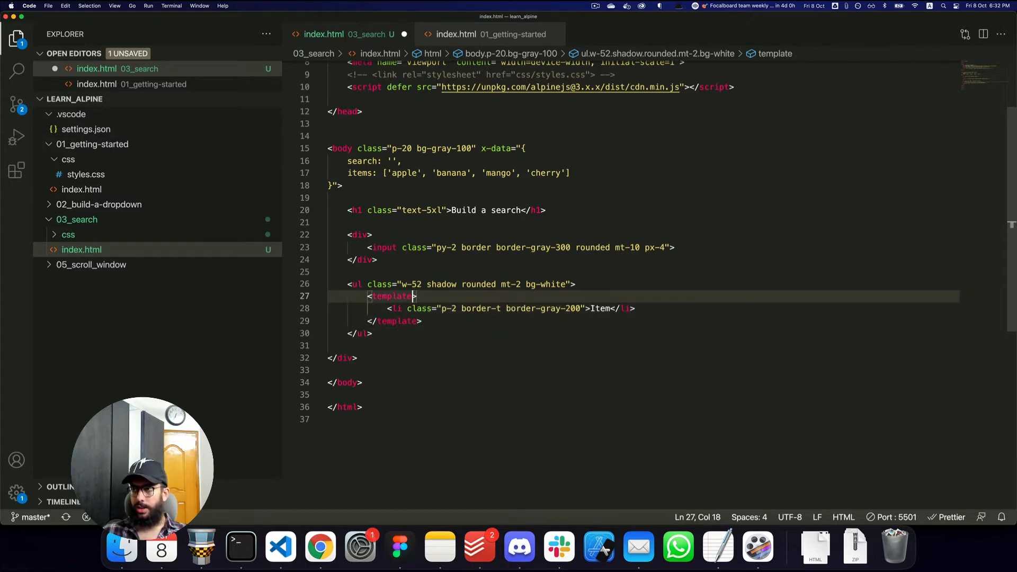
{"action": "type", "text": "x-for=\""}
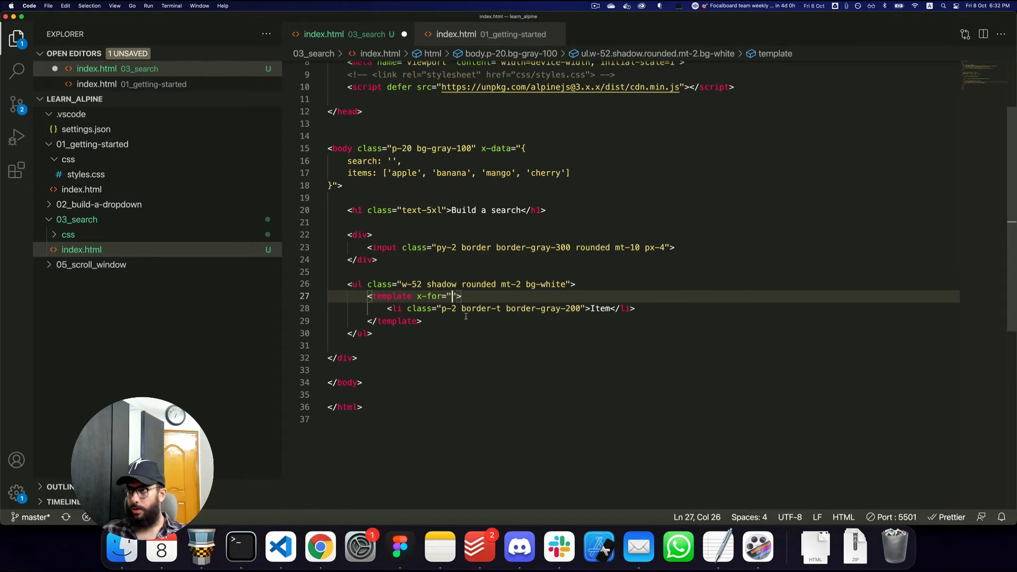
{"action": "mouse_move", "coordinate": [431, 295]}
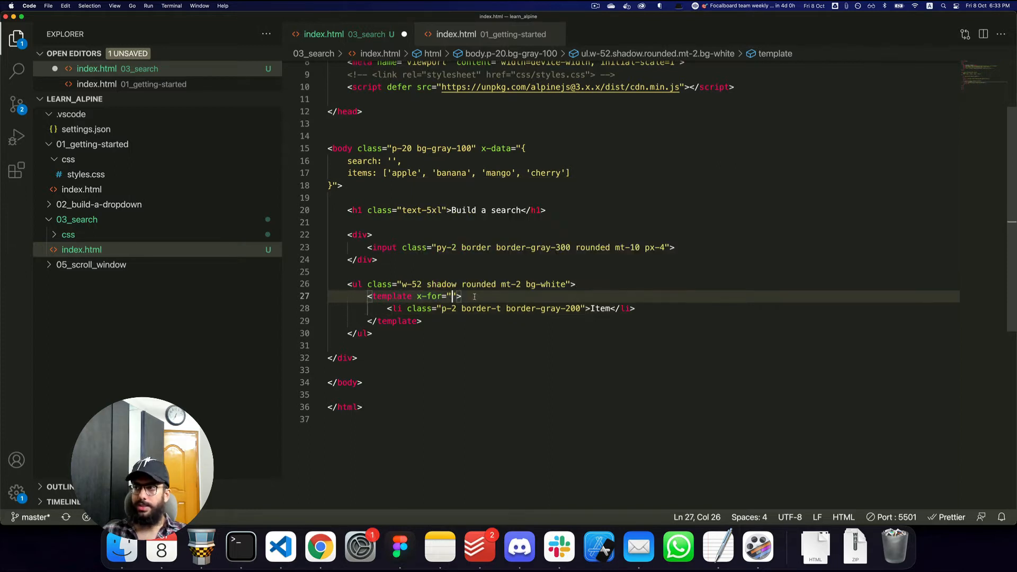
{"action": "type", "text": "item"}
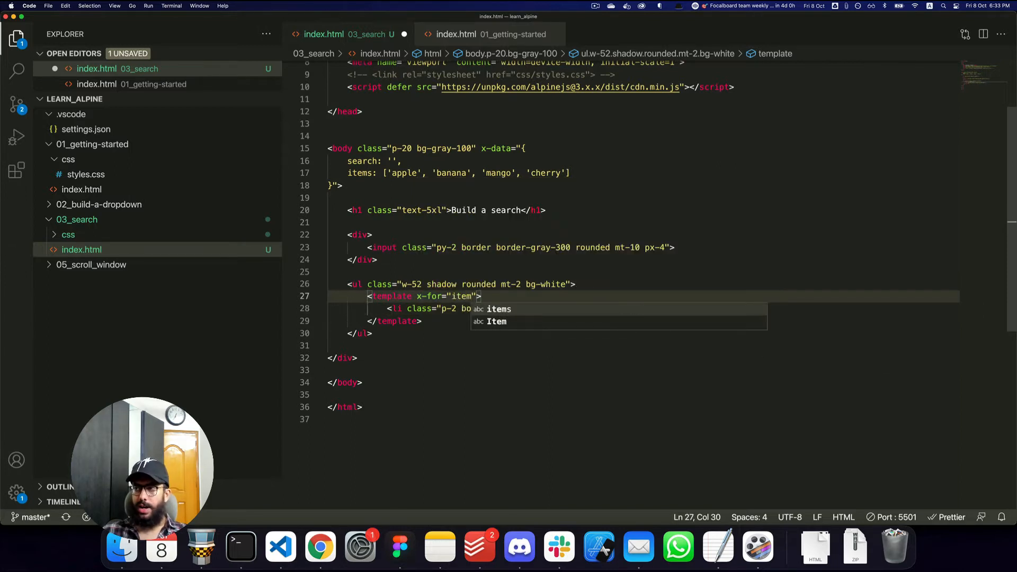
{"action": "type", "text": "in items"}
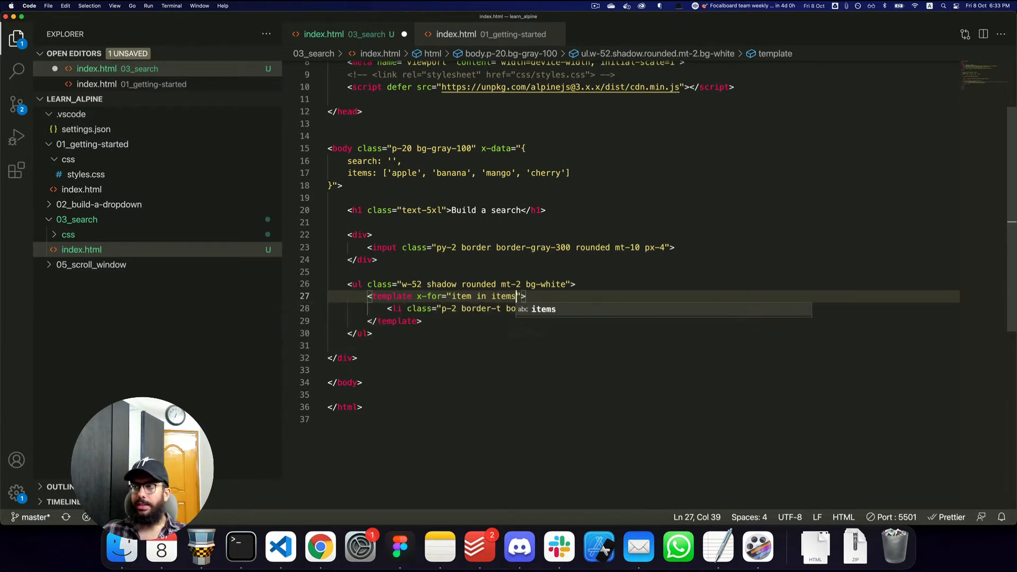
Point out apple in the items array that the x-for loop iterates over.
{"action": "left_click", "coordinate": [350, 172]}
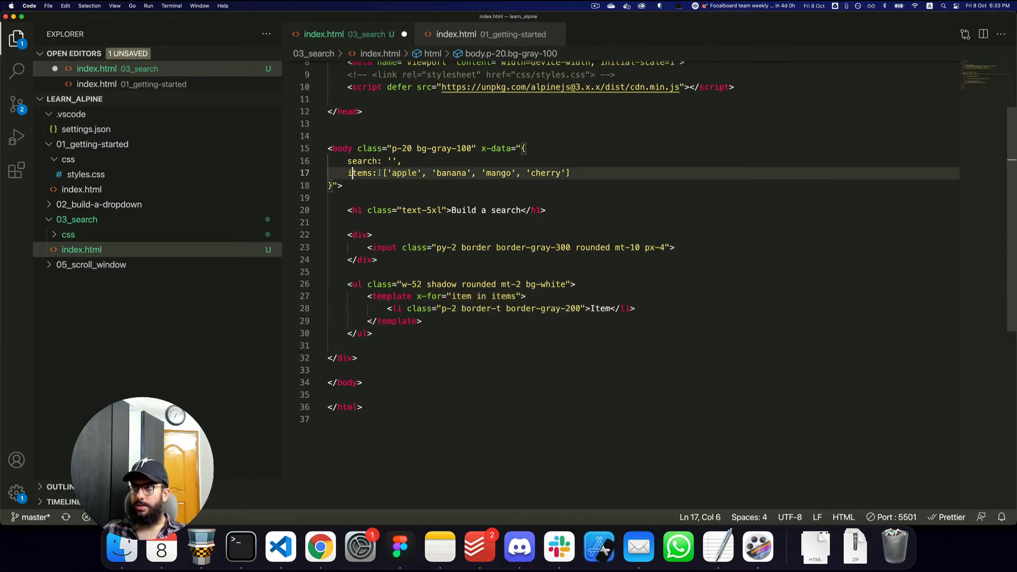
{"action": "double_click", "coordinate": [402, 172]}
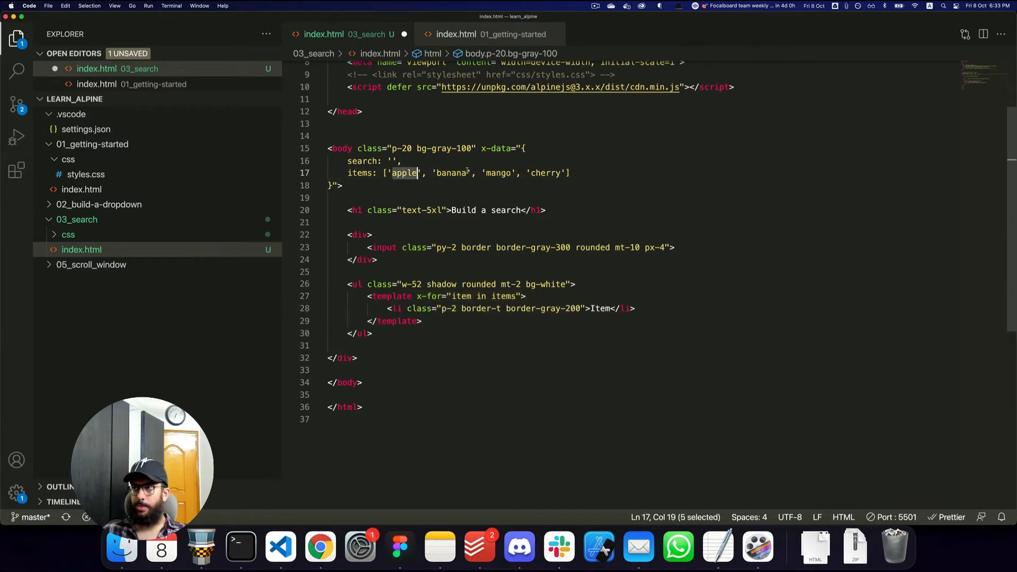
{"action": "left_click", "coordinate": [493, 295]}
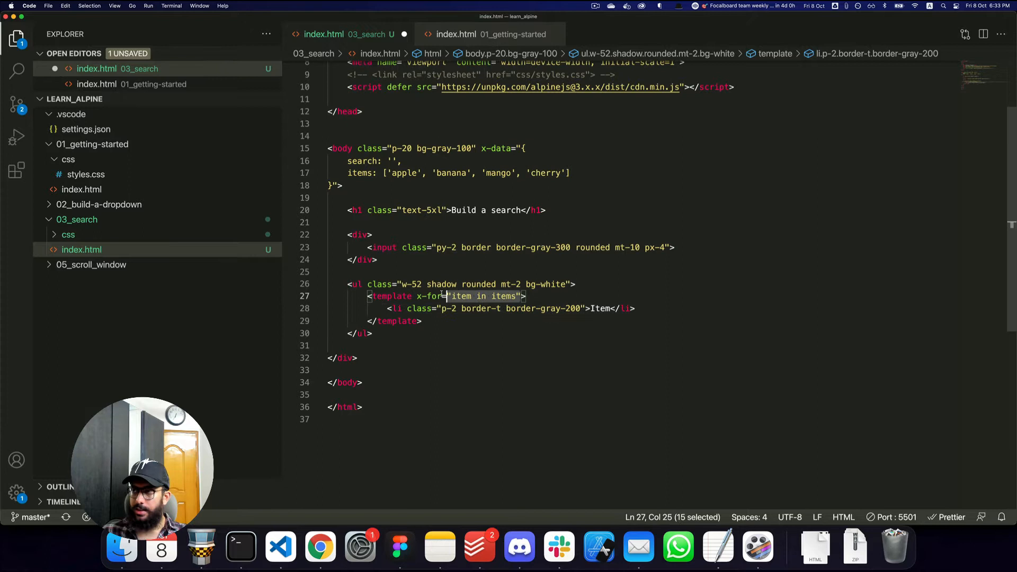
{"action": "left_click", "coordinate": [361, 172]}
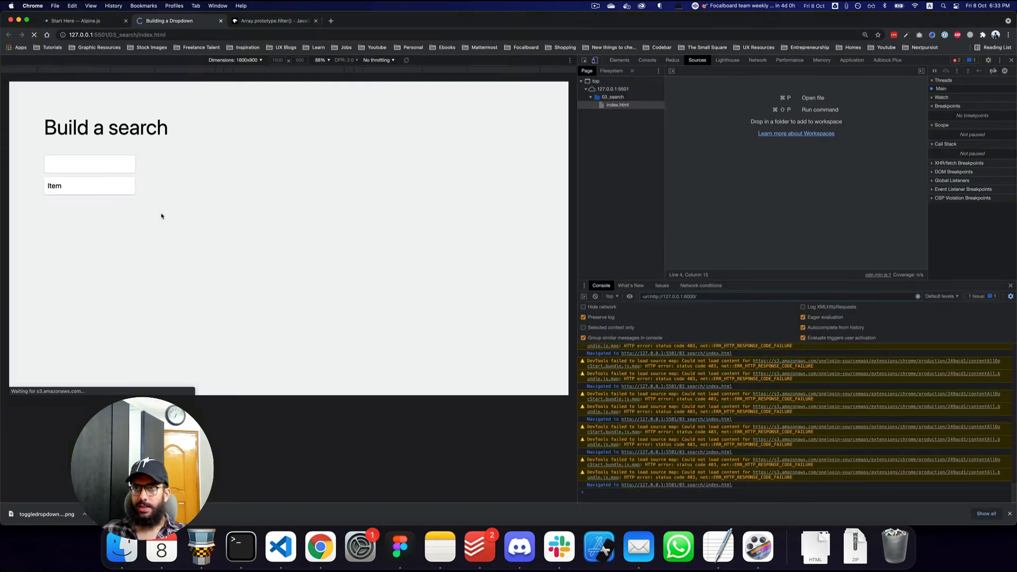
Reload the page in Chrome to show four Item rows from the loop.
{"action": "left_click", "coordinate": [89, 163]}
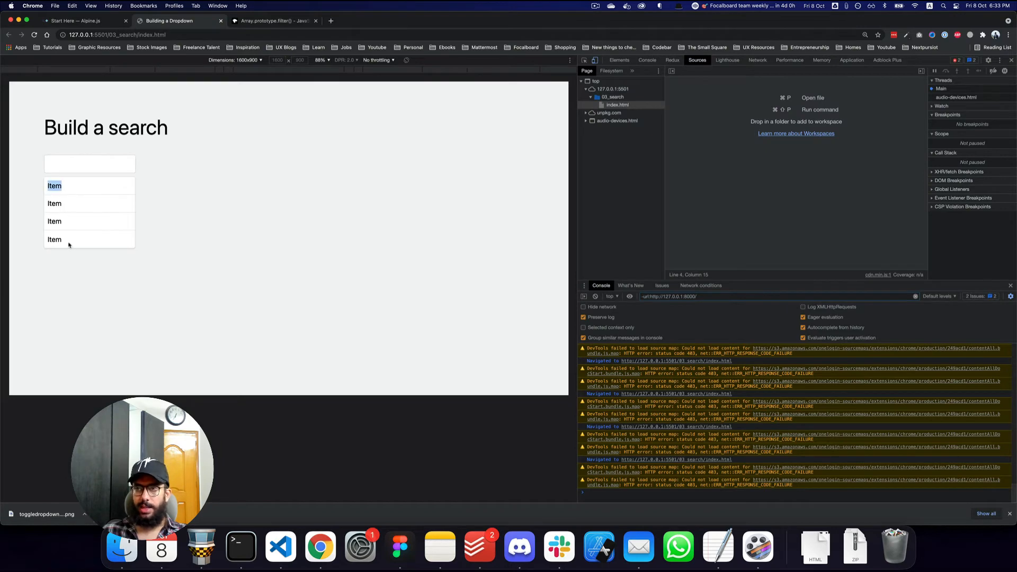
Replace the li's 'Item' text with an x-text="item" binding.
{"action": "left_click", "coordinate": [280, 546]}
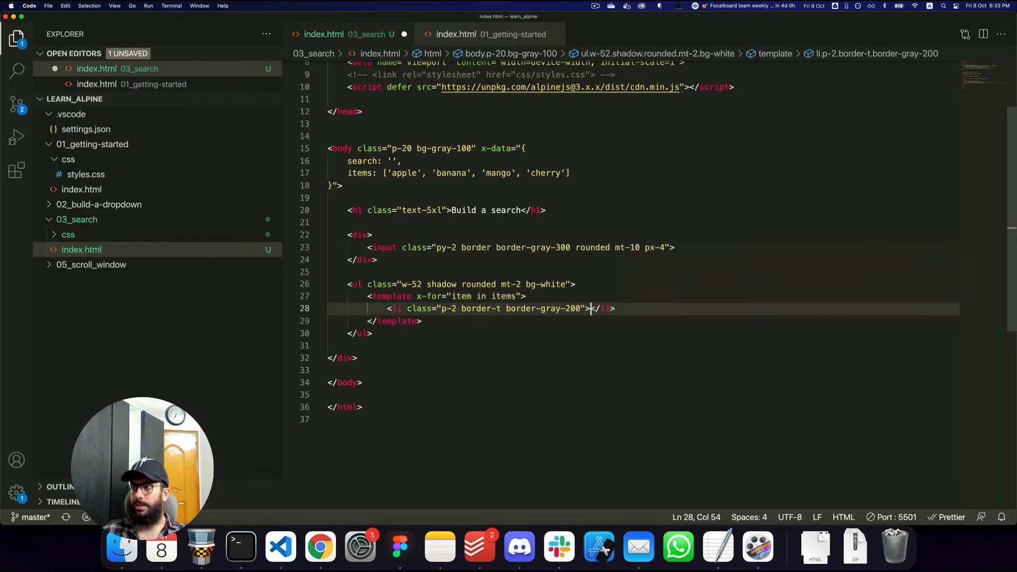
{"action": "type", "text": "x-text=\""}
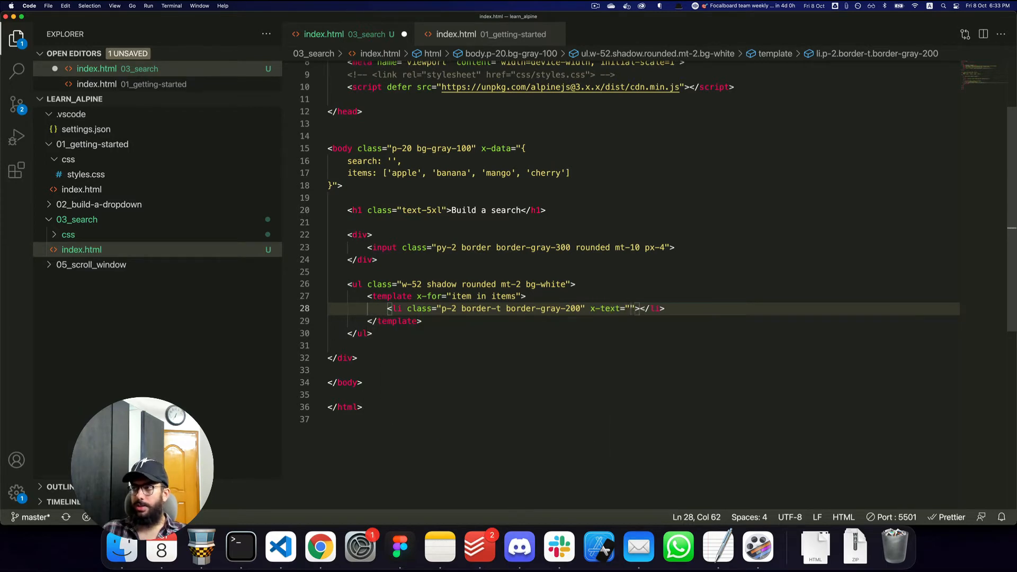
{"action": "type", "text": "item"}
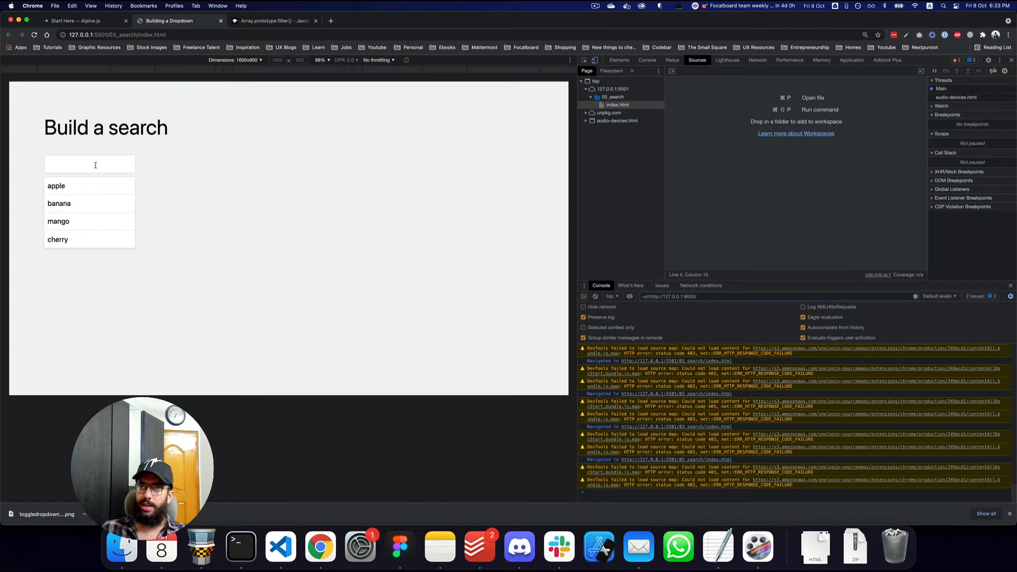
Type 'appl' into the Chrome search box above the apple, banana, mango, cherry list.
{"action": "type", "text": "apple', 'banana', 'mango', 'cherry'],"}
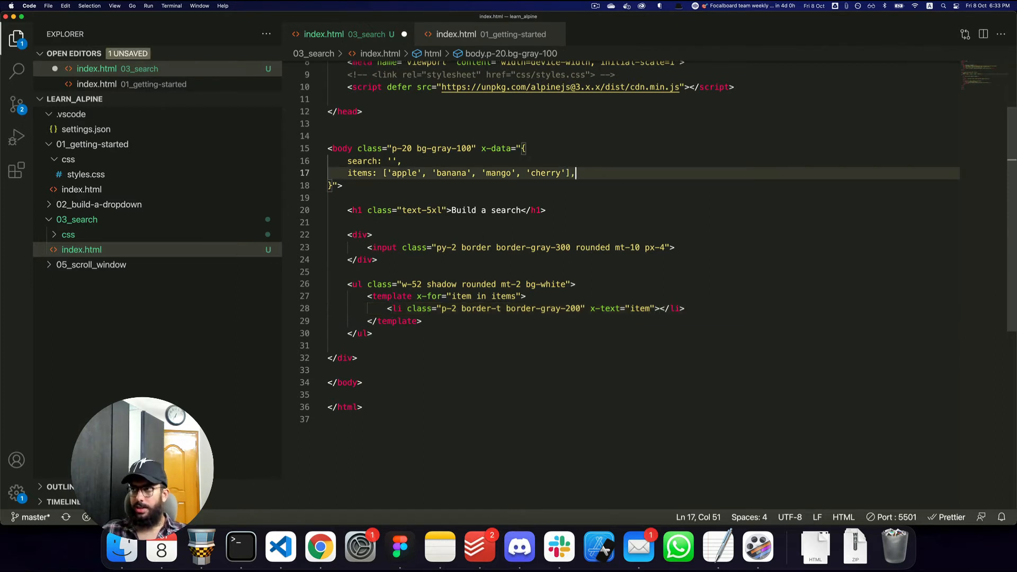
Bind the search input with x-model="search" in index.html.
{"action": "key", "text": "Return"}
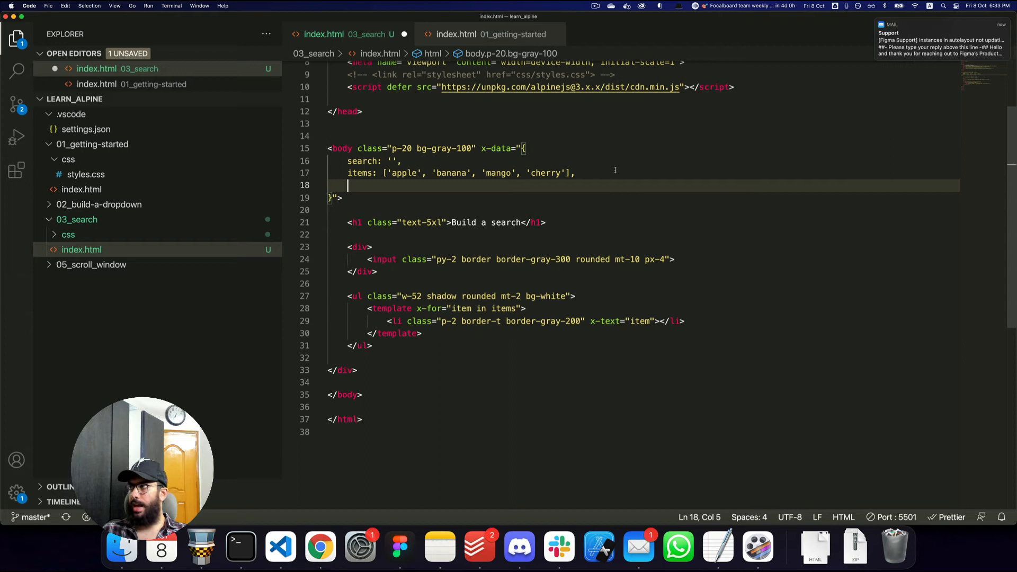
{"action": "type", "text": "get"}
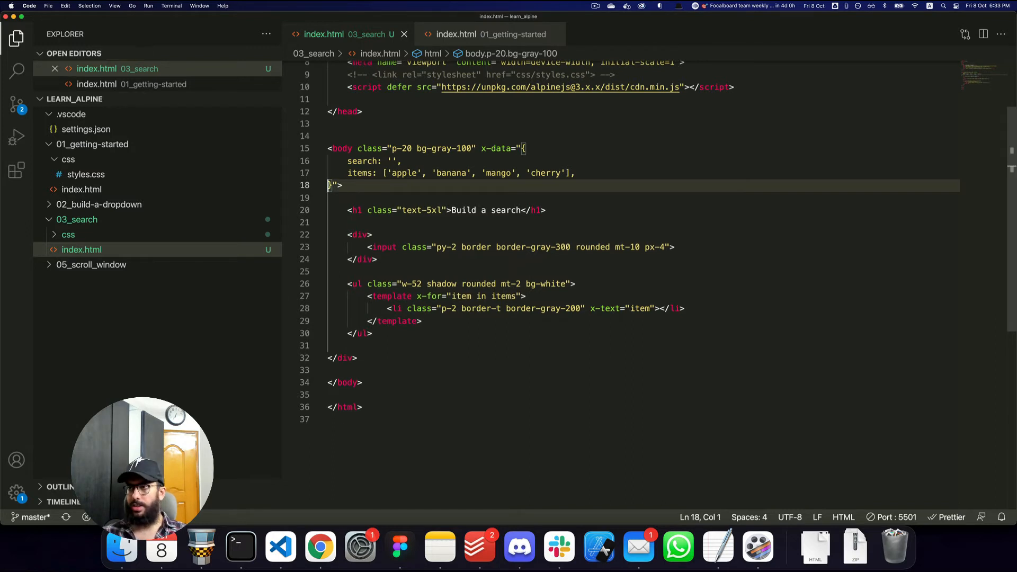
{"action": "left_click", "coordinate": [674, 247]}
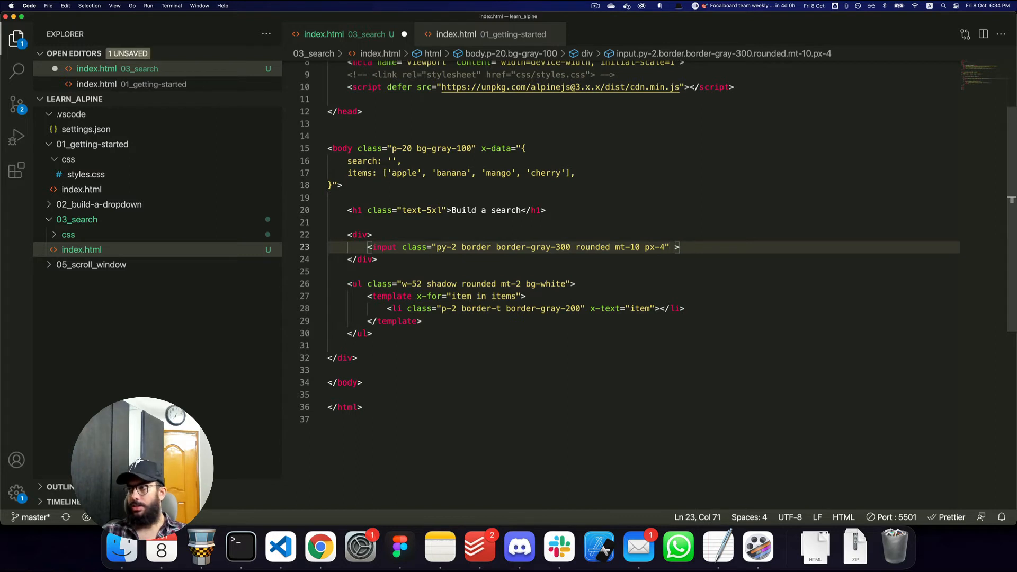
{"action": "type", "text": "d"}
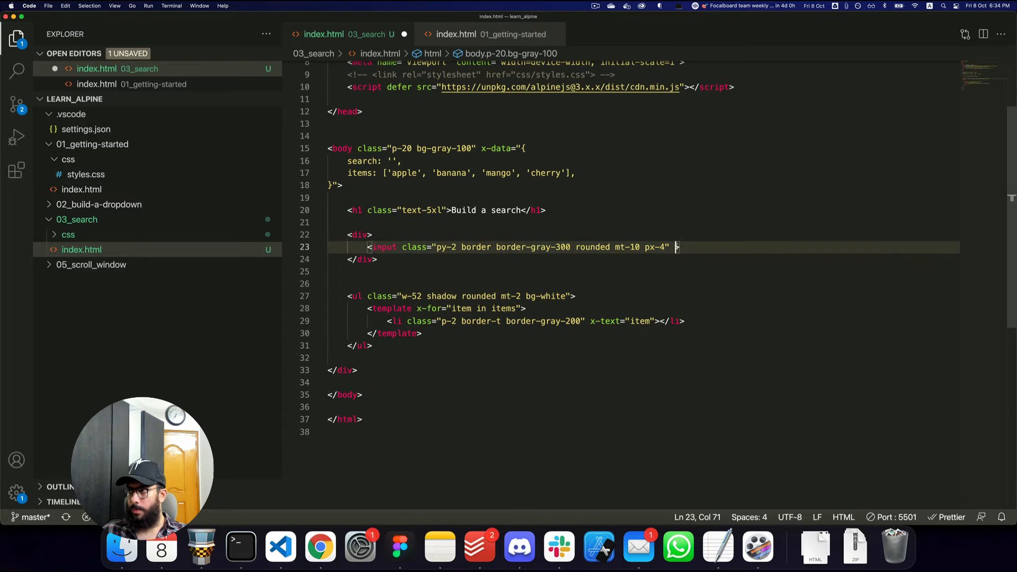
{"action": "type", "text": "x-model=\"\""}
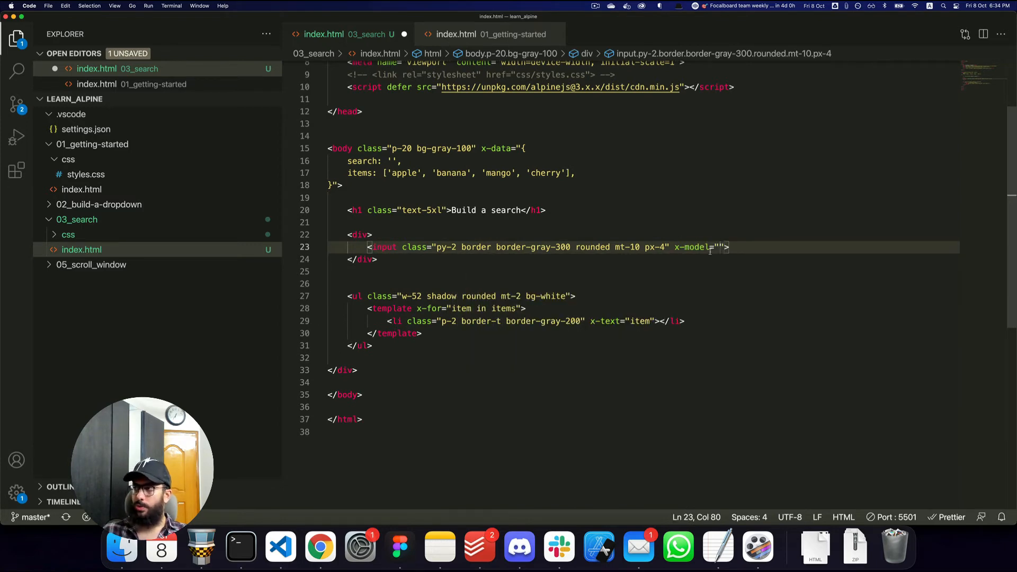
{"action": "mouse_move", "coordinate": [689, 247]}
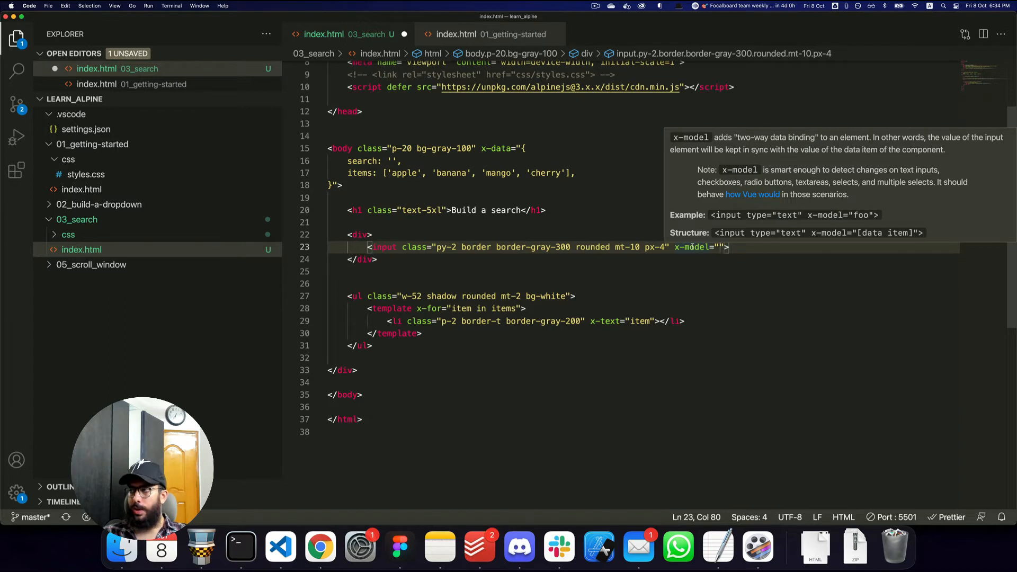
{"action": "type", "text": "search"}
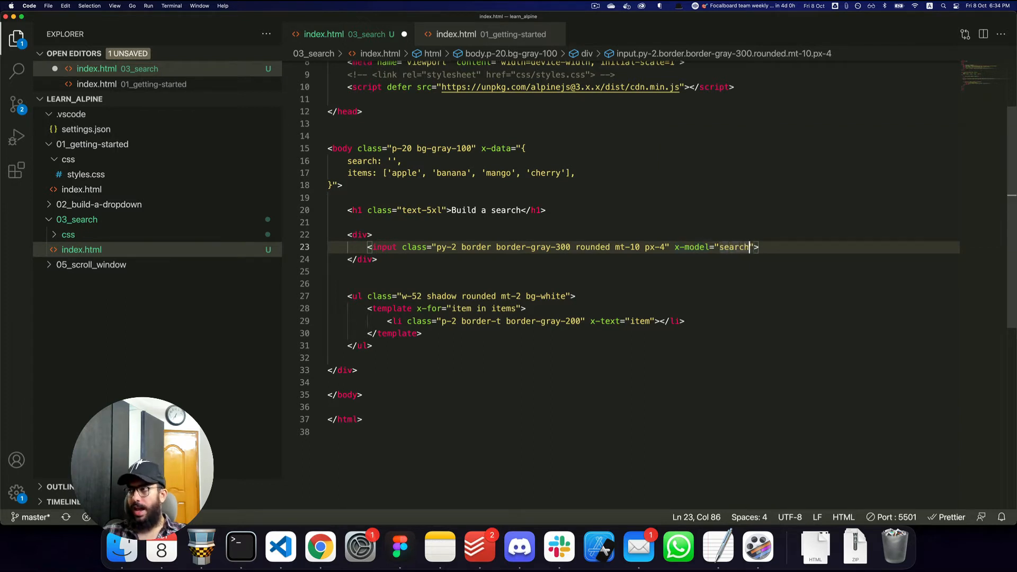
Highlight the x-model search binding, then start an echo div below the input.
{"action": "double_click", "coordinate": [733, 247]}
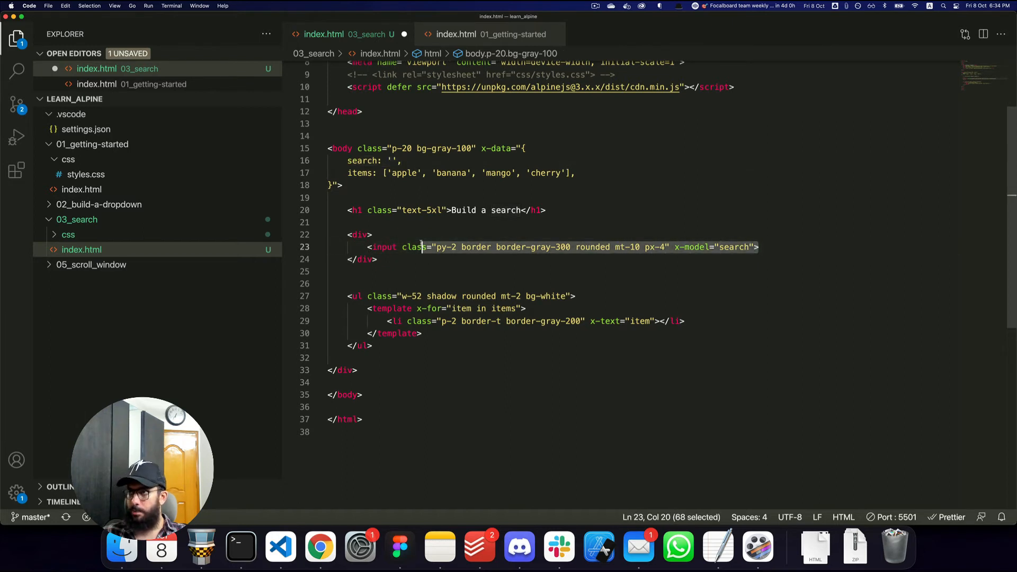
{"action": "left_click", "coordinate": [723, 246]}
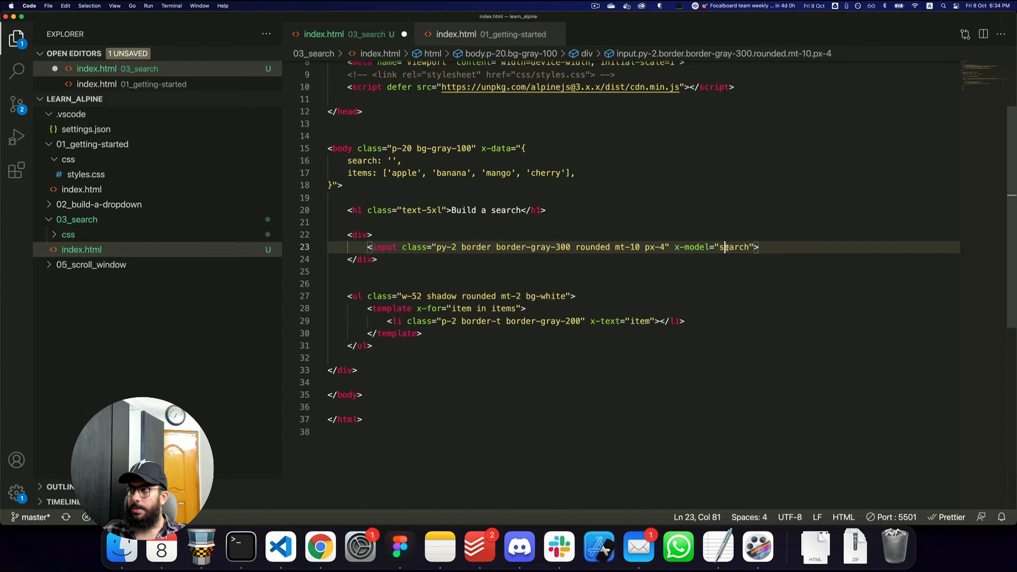
{"action": "double_click", "coordinate": [733, 247]}
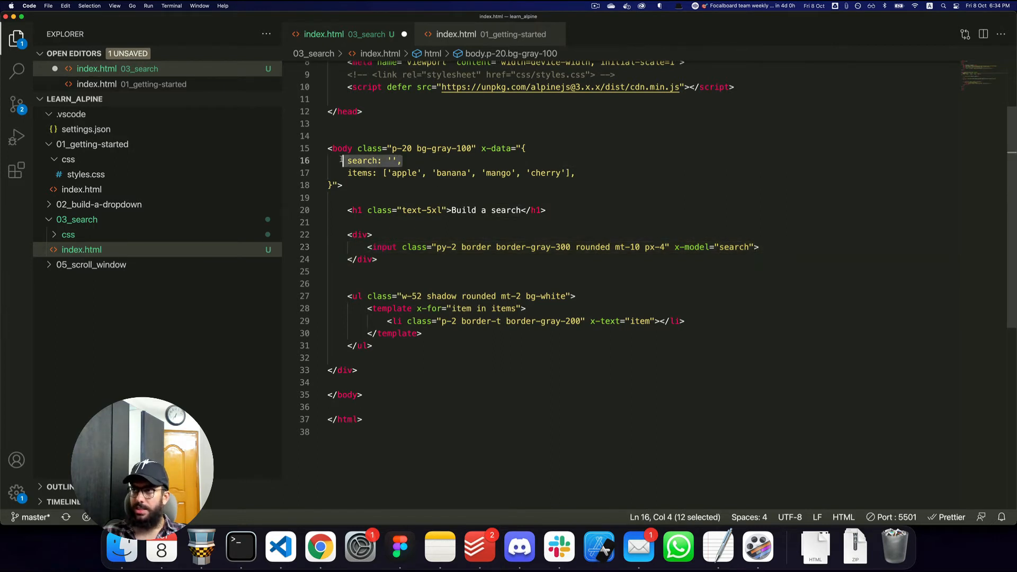
{"action": "left_click", "coordinate": [758, 246]}
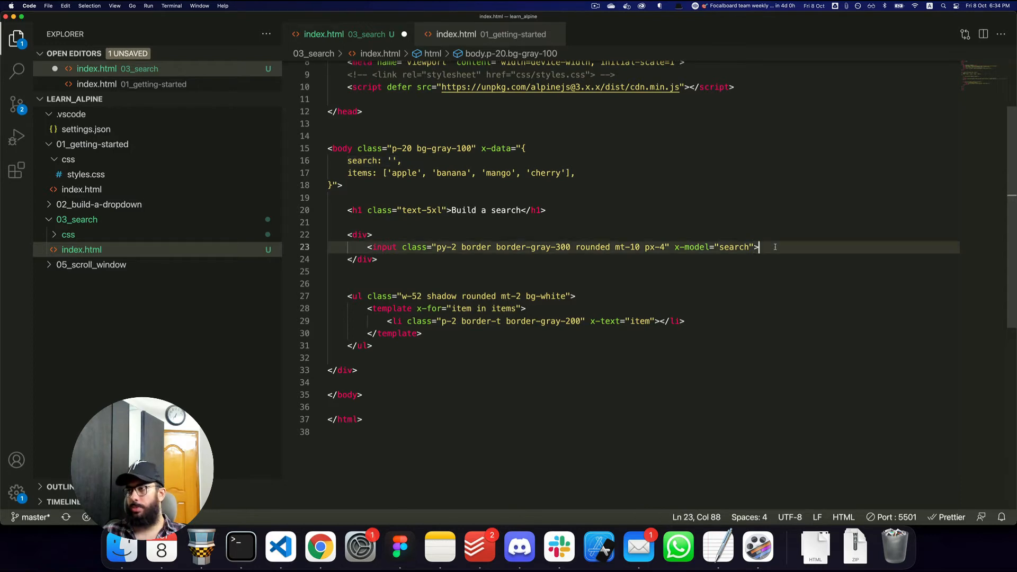
{"action": "type", "text": "div x-></div>"}
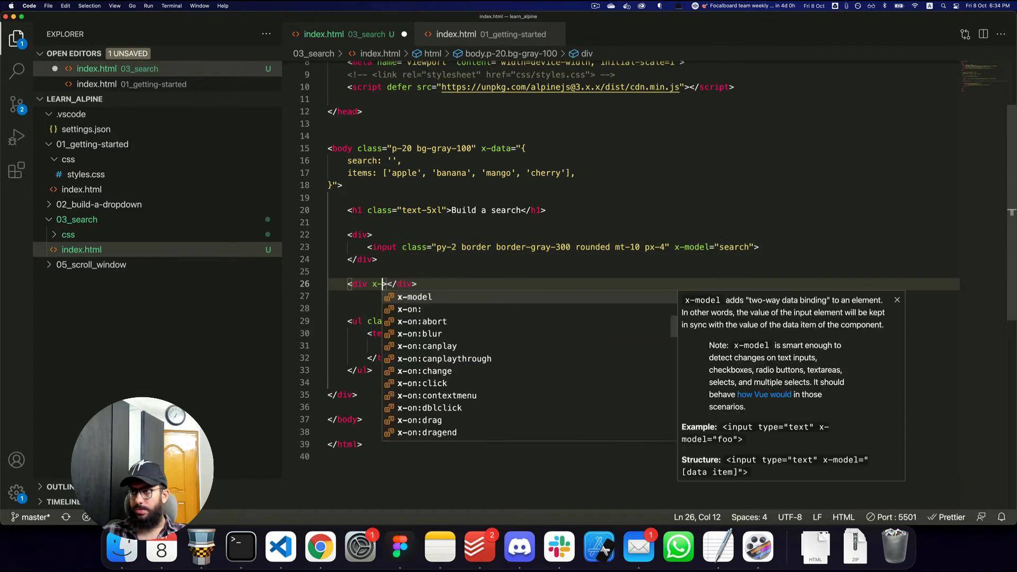
Type letters in the Chrome search box to see them echoed live below it.
{"action": "left_click", "coordinate": [319, 546]}
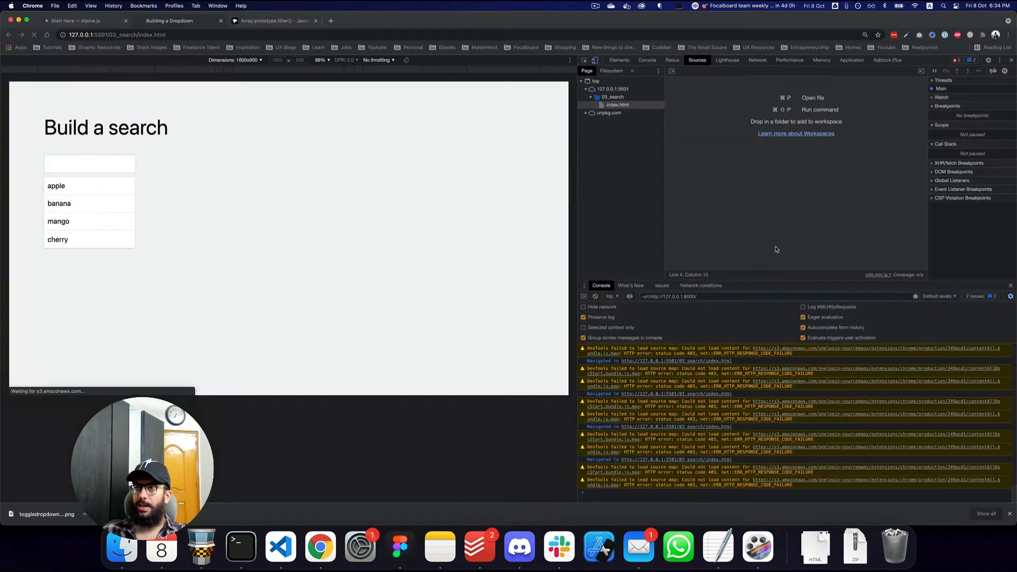
{"action": "type", "text": "aa"}
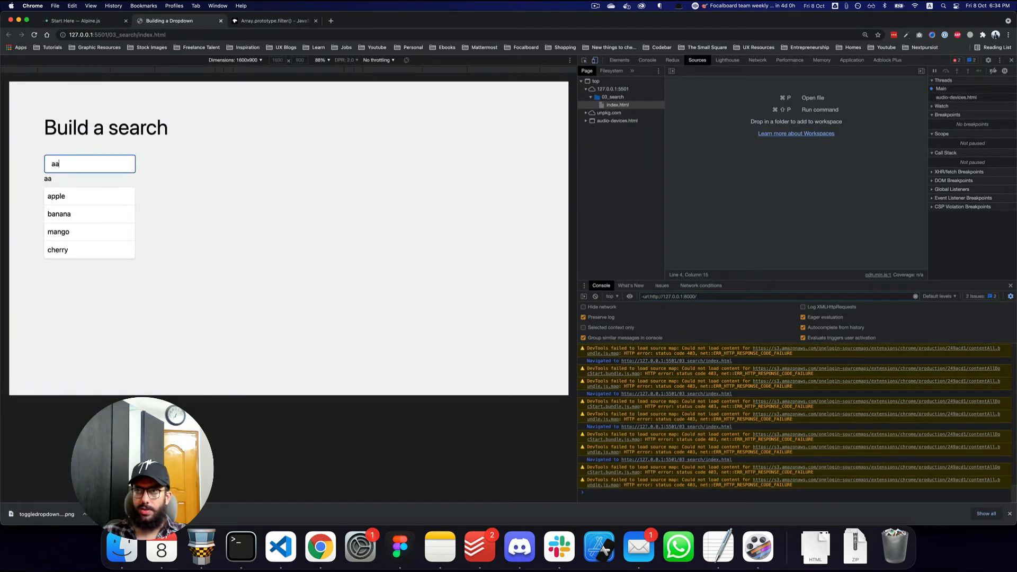
{"action": "type", "text": "dsaasdasd"}
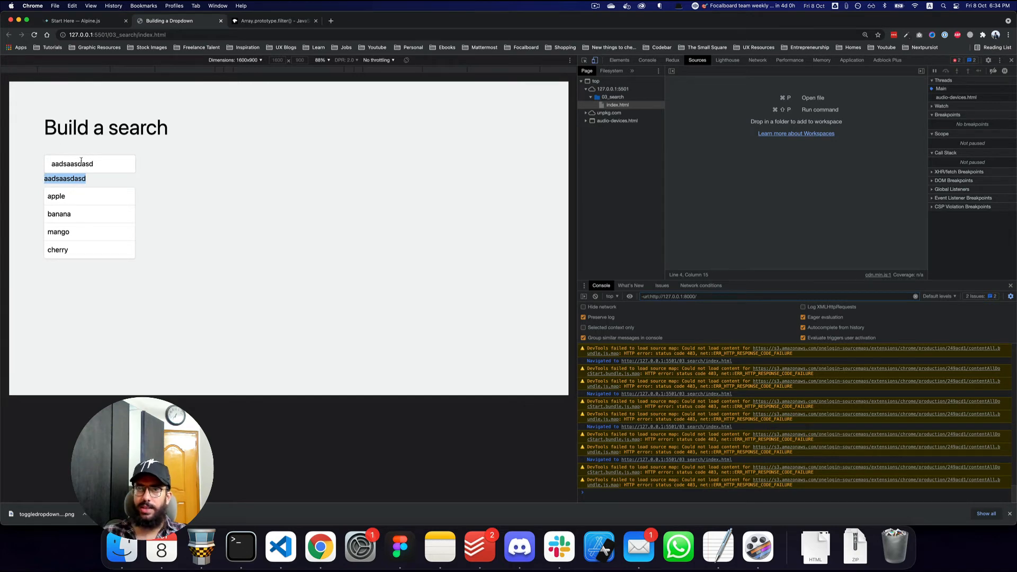
{"action": "left_click", "coordinate": [280, 547]}
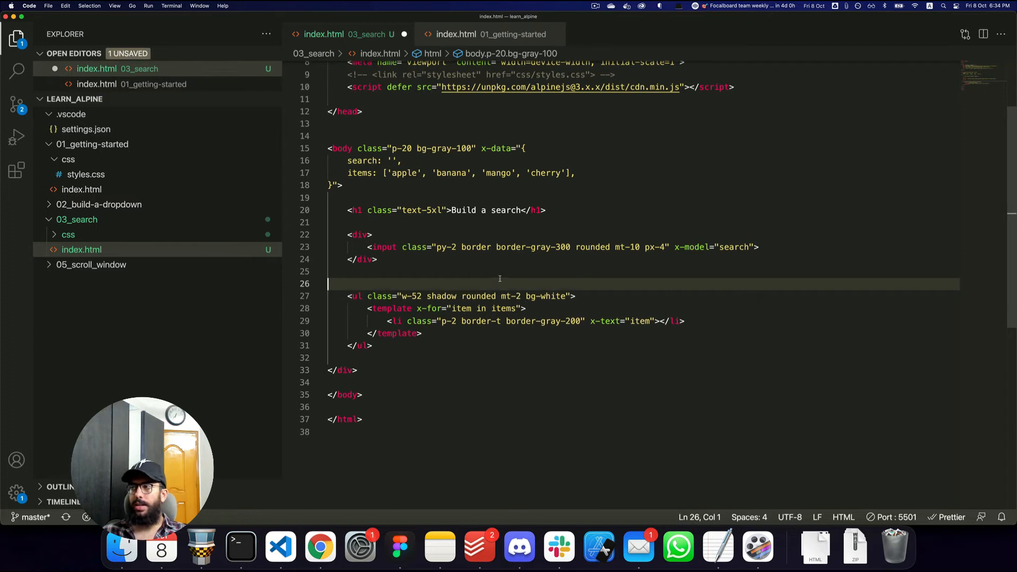
Add a filteredItems getter returning ['apple', 'banana'] to x-data.
{"action": "key", "text": "Backspace"}
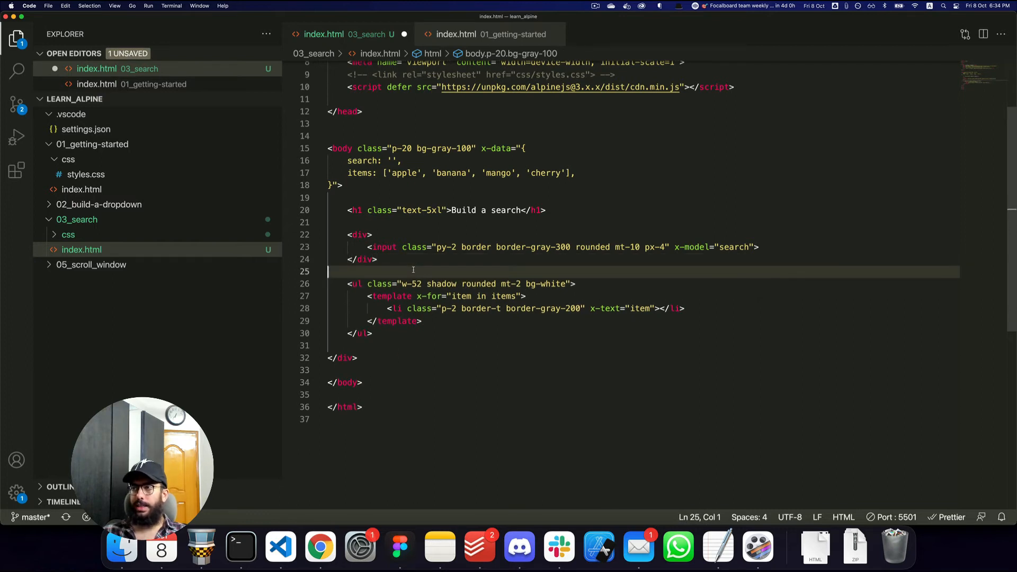
{"action": "mouse_move", "coordinate": [570, 186]}
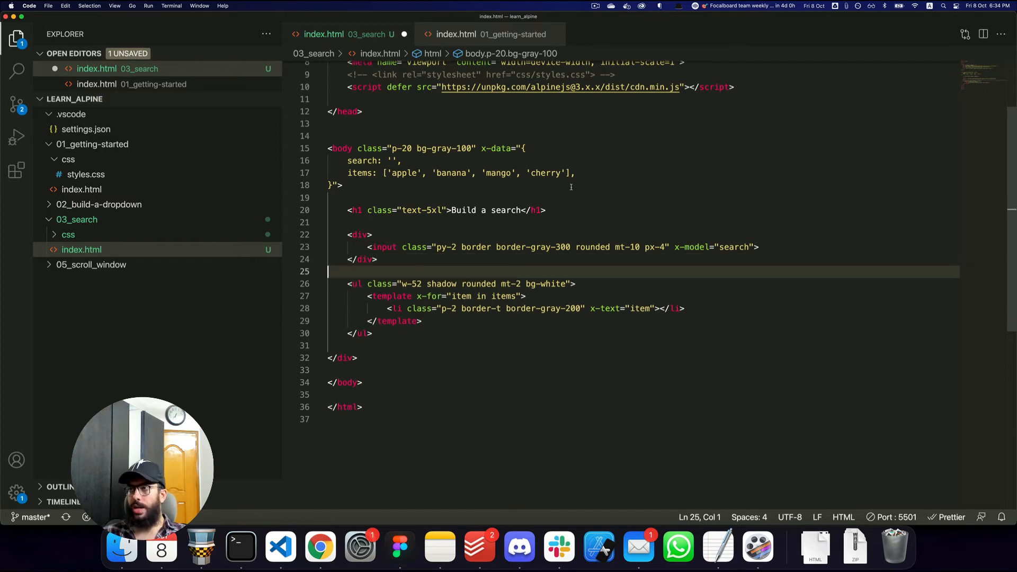
{"action": "type", "text": "g"}
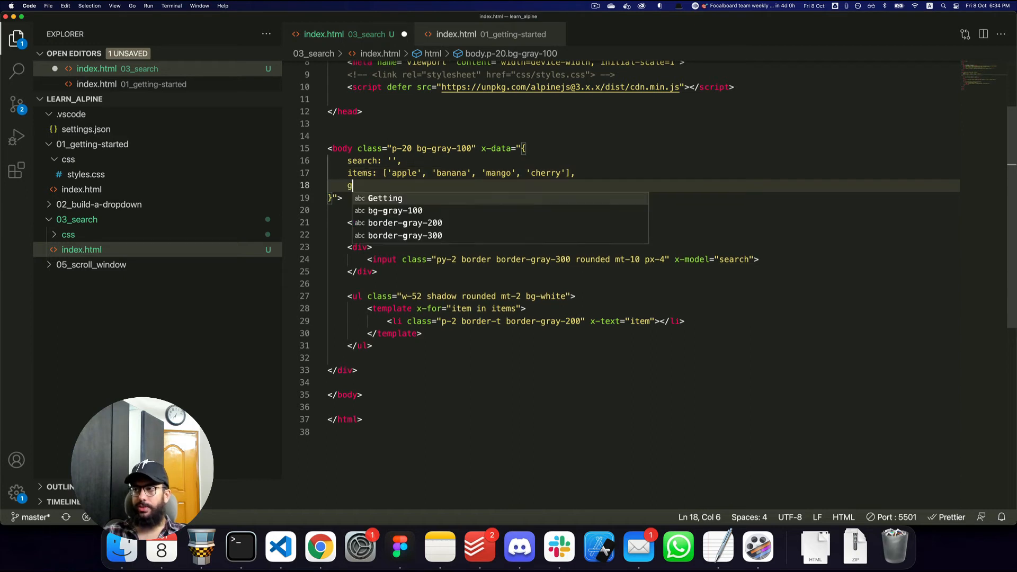
{"action": "type", "text": "et"}
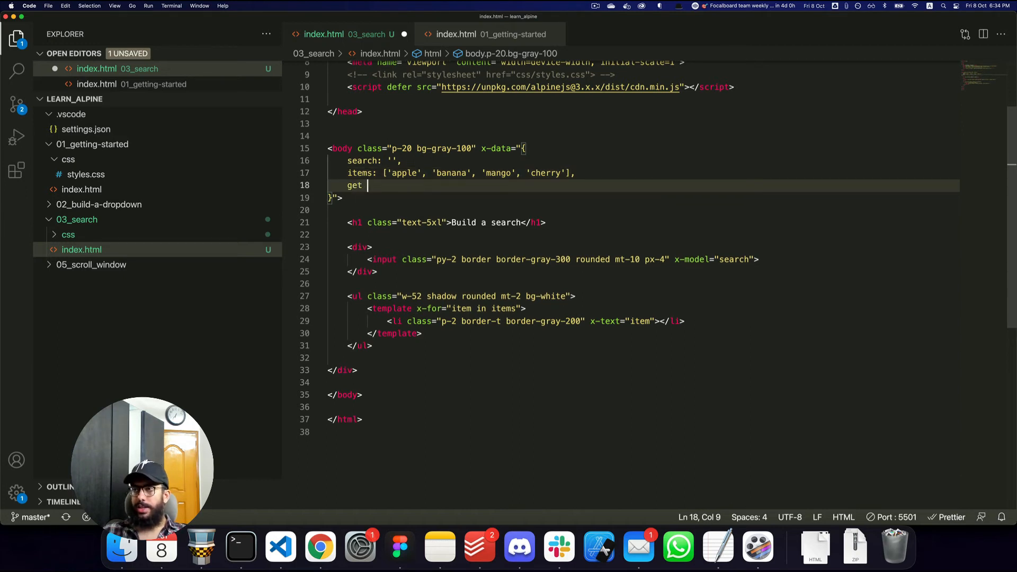
{"action": "type", "text": "filteredItems"}
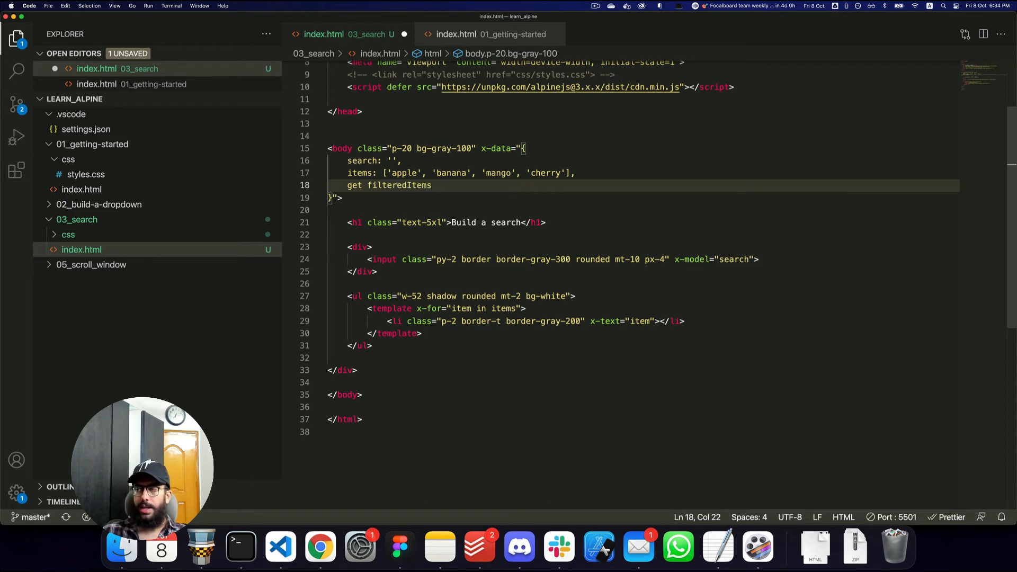
{"action": "type", "text": "() {"}
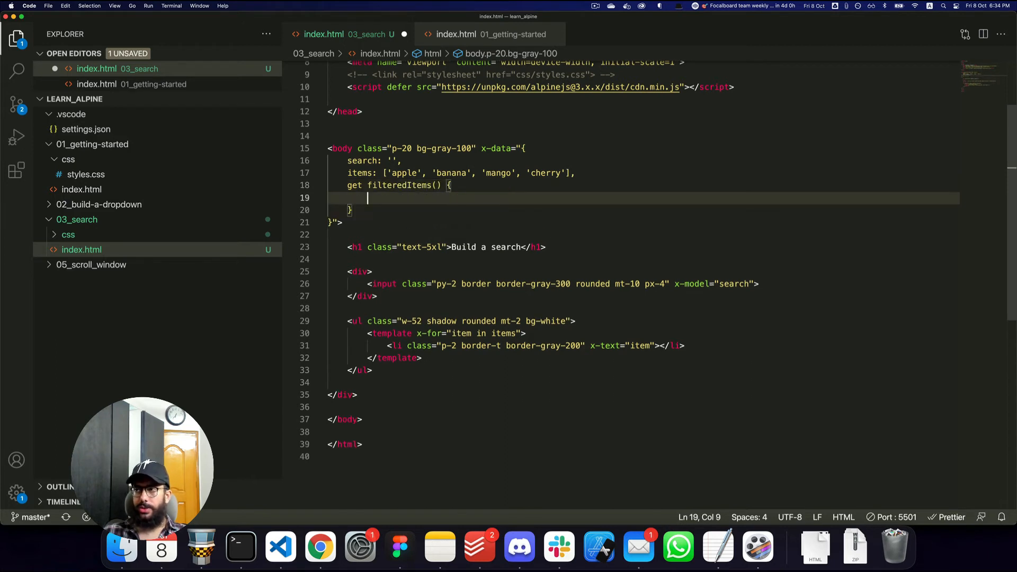
{"action": "type", "text": "return"}
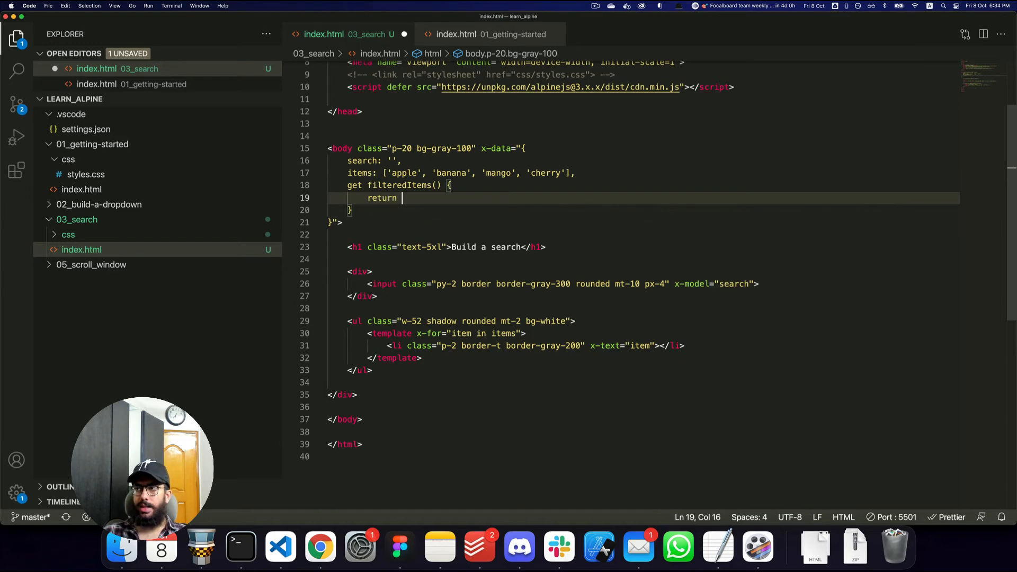
{"action": "type", "text": "[]"}
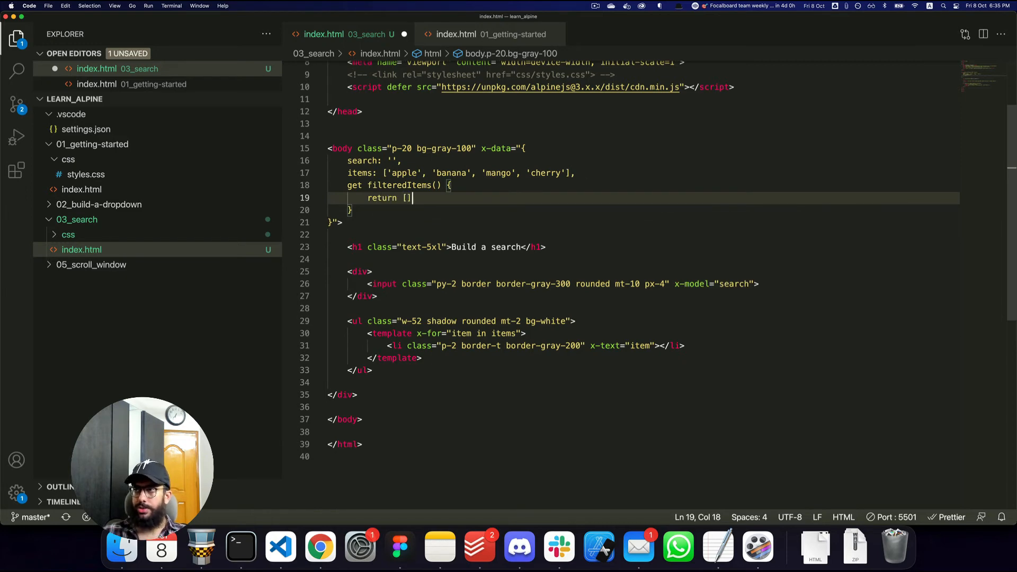
{"action": "type", "text": "'apple', 'ba"}
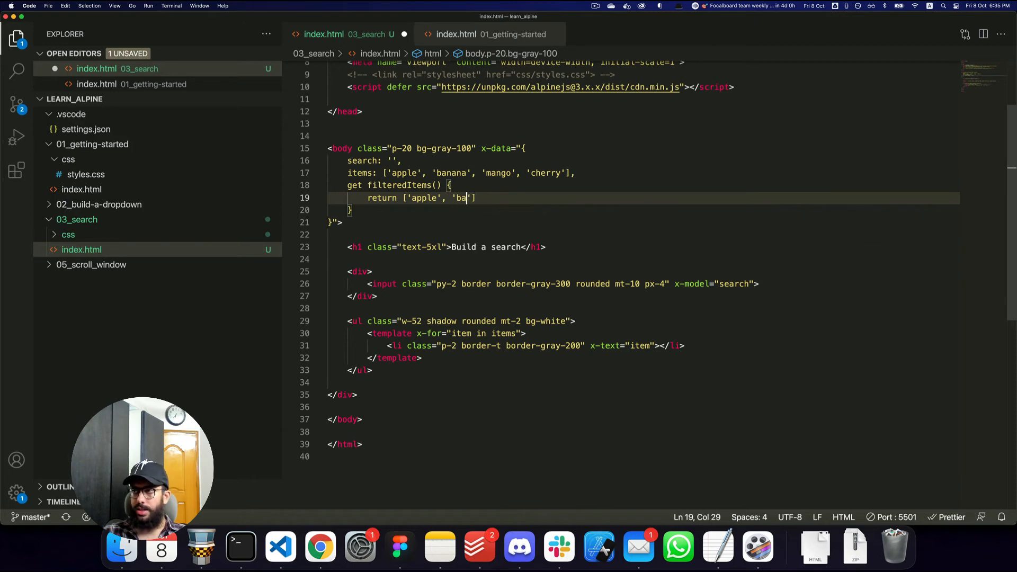
{"action": "type", "text": "nana'"}
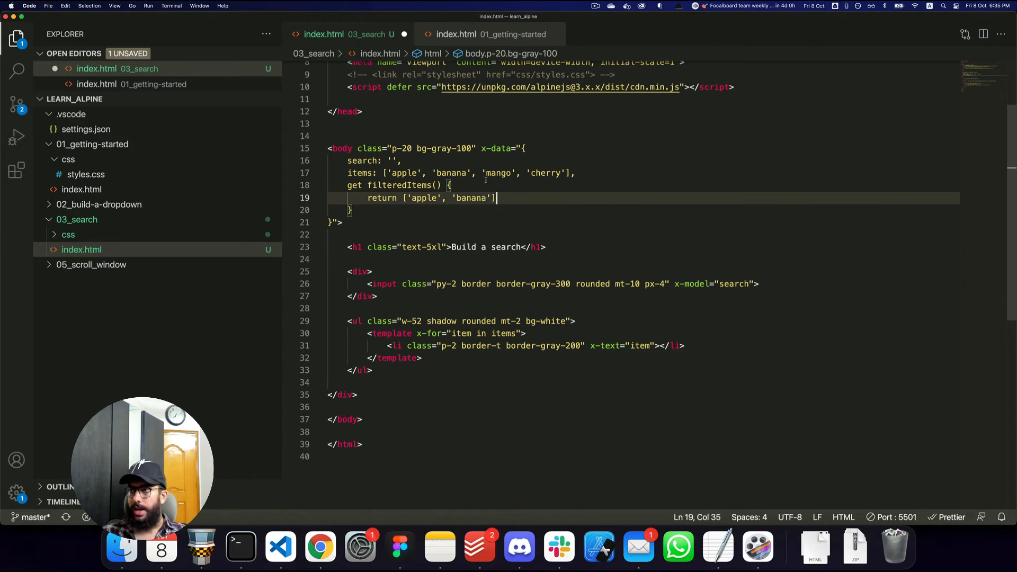
Loop x-for over filteredItems and check in Chrome that only apple and banana show.
{"action": "double_click", "coordinate": [400, 184]}
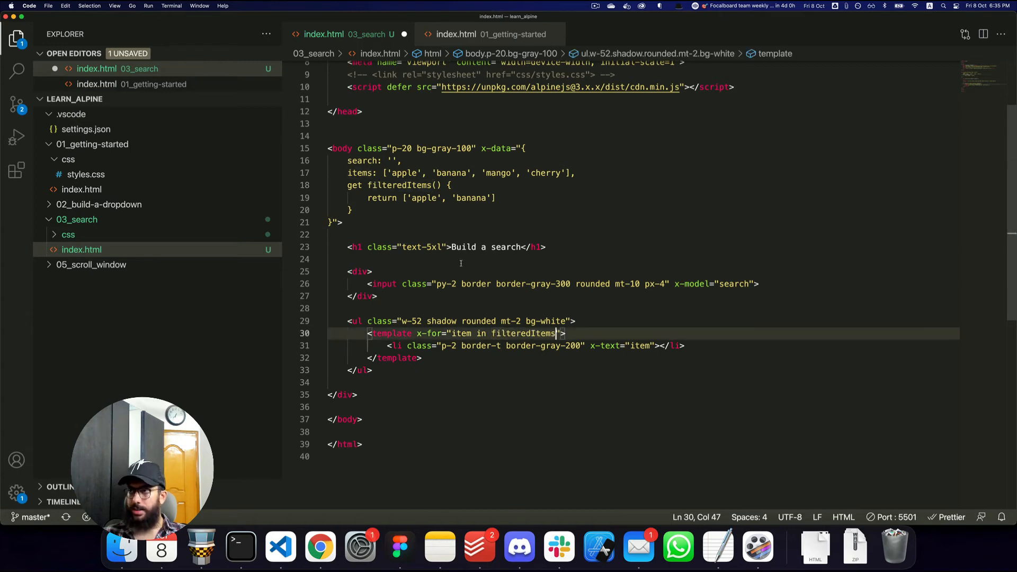
{"action": "left_click", "coordinate": [319, 547]}
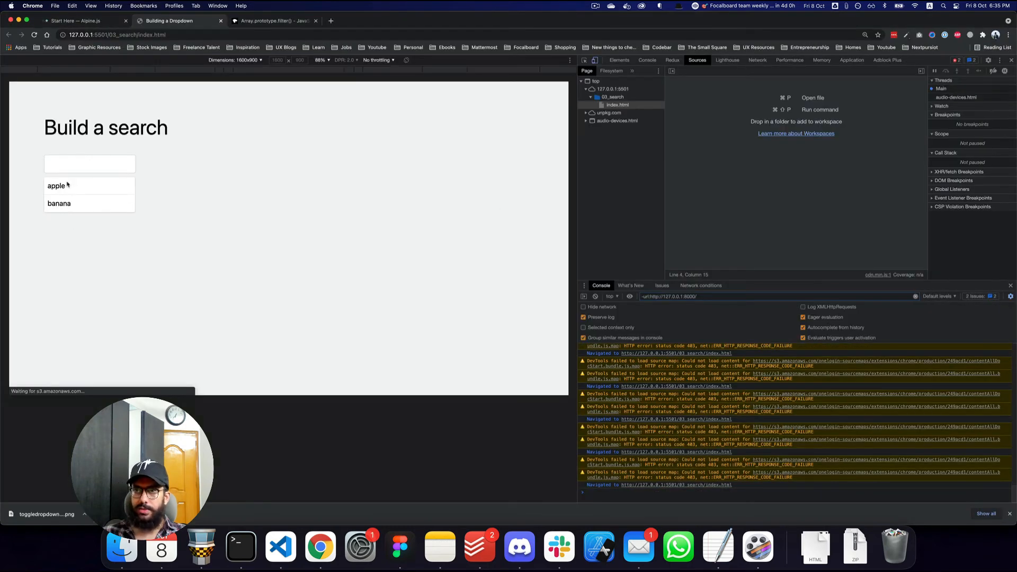
{"action": "type", "text": "asdsad"}
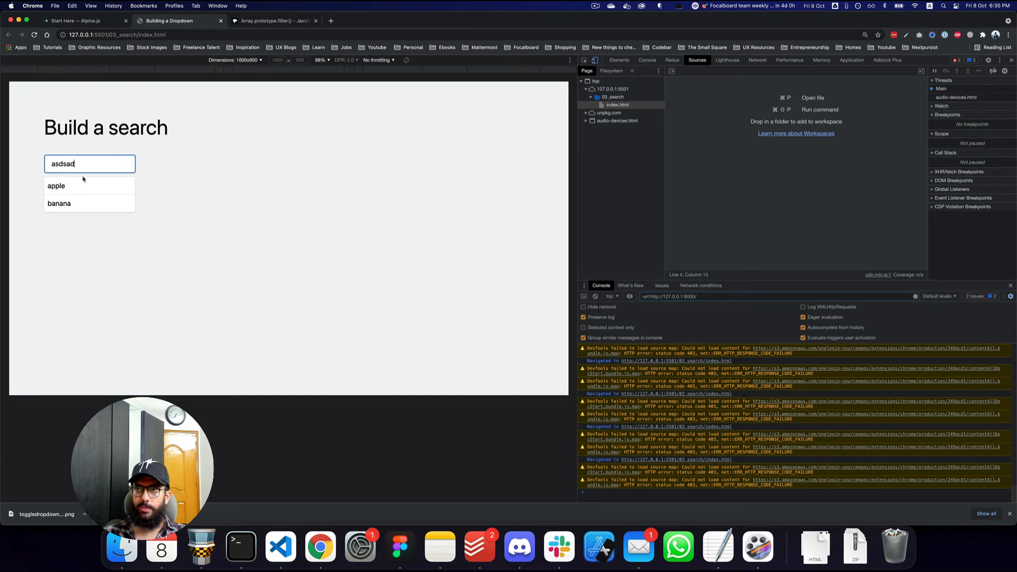
{"action": "left_click", "coordinate": [279, 546]}
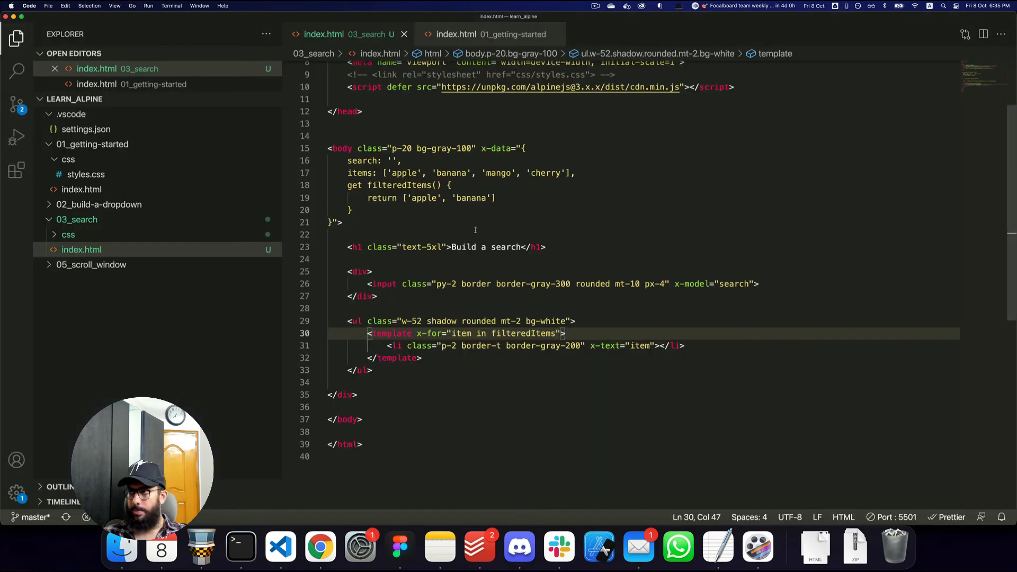
Replace the hardcoded fruit array with this.items.filter(item => ...) in the filteredItems getter.
{"action": "left_click", "coordinate": [461, 334]}
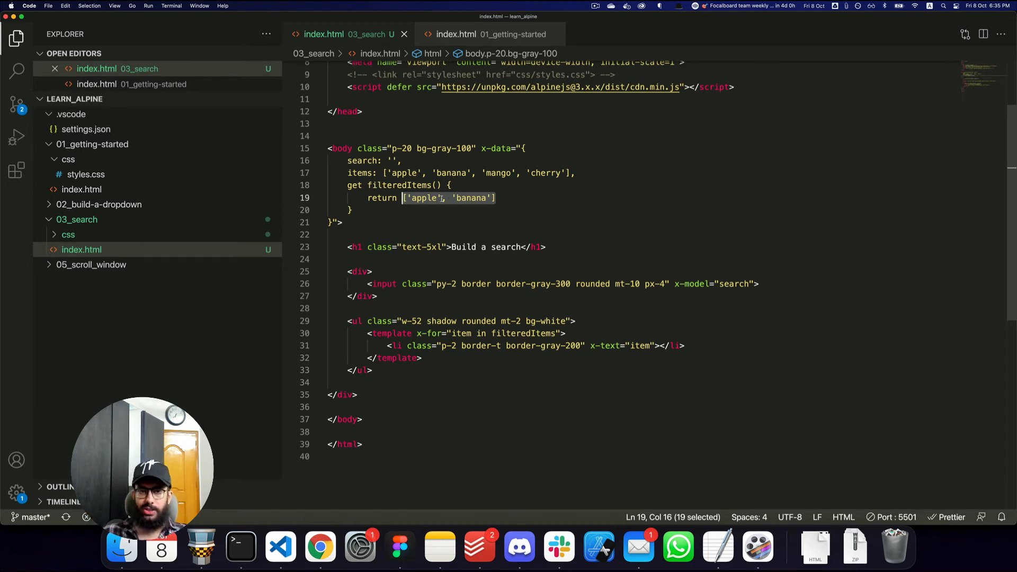
{"action": "type", "text": "this."}
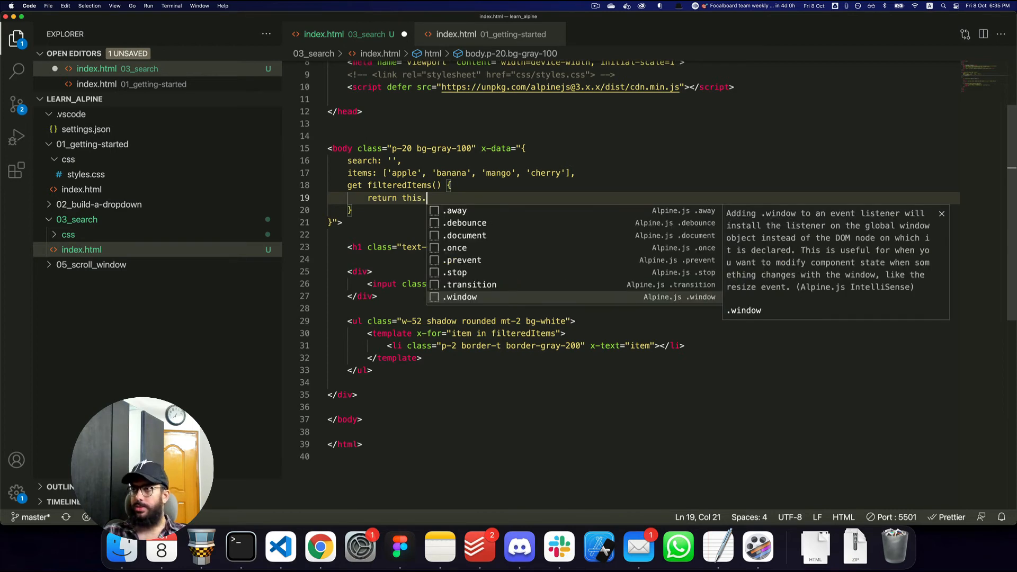
{"action": "type", "text": "items."}
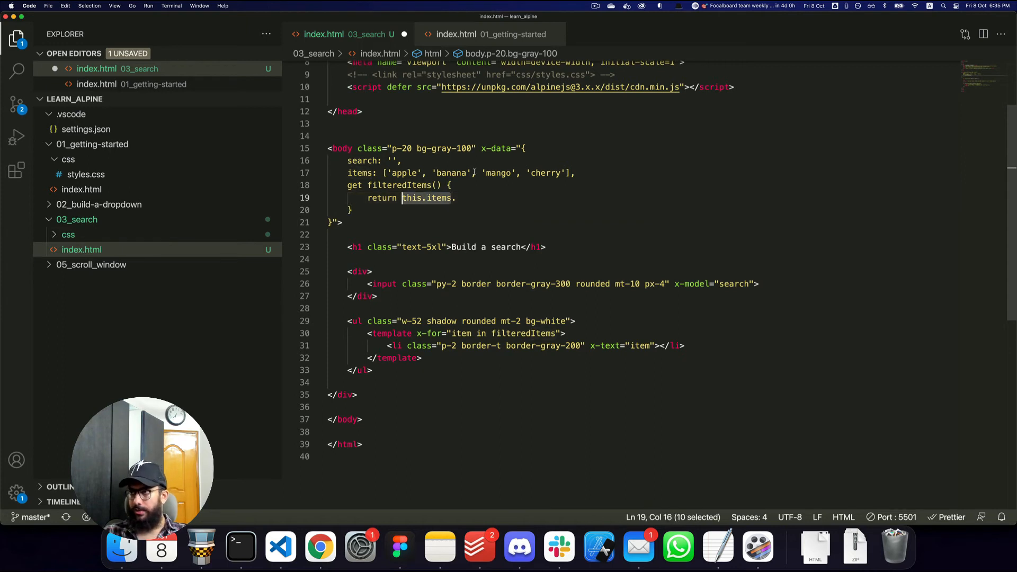
{"action": "type", "text": "filte"}
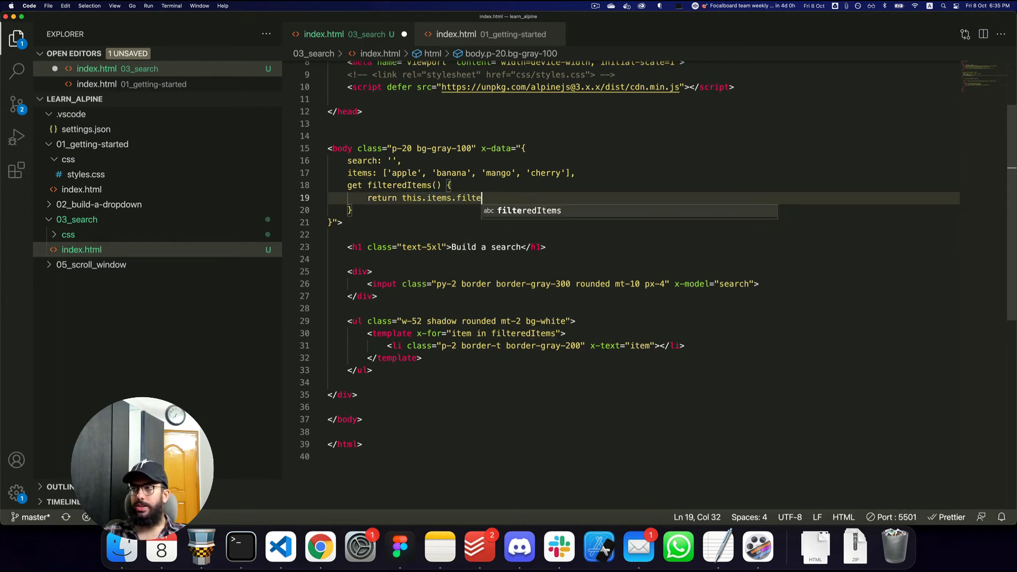
{"action": "type", "text": "r("}
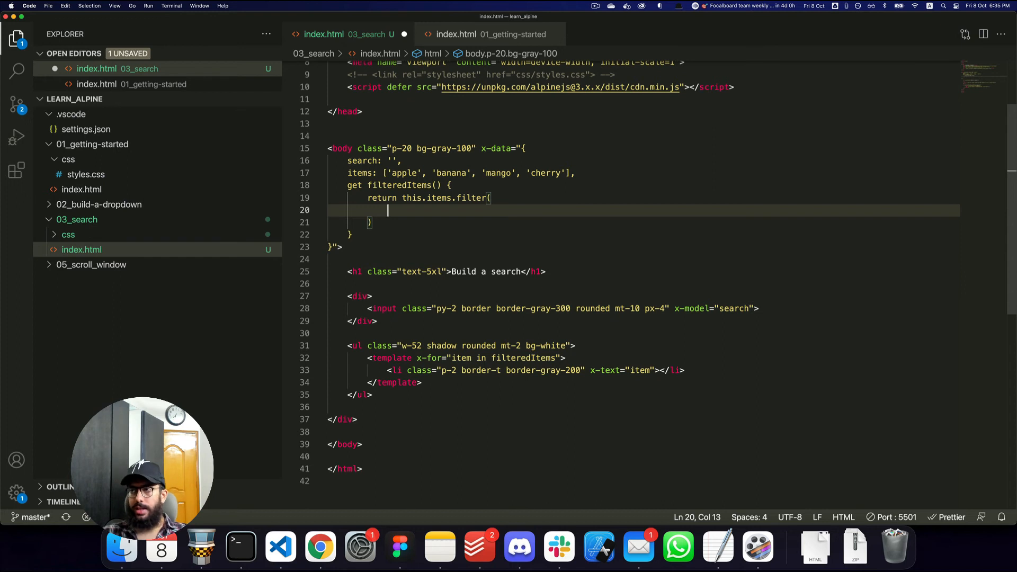
{"action": "type", "text": "item =>"}
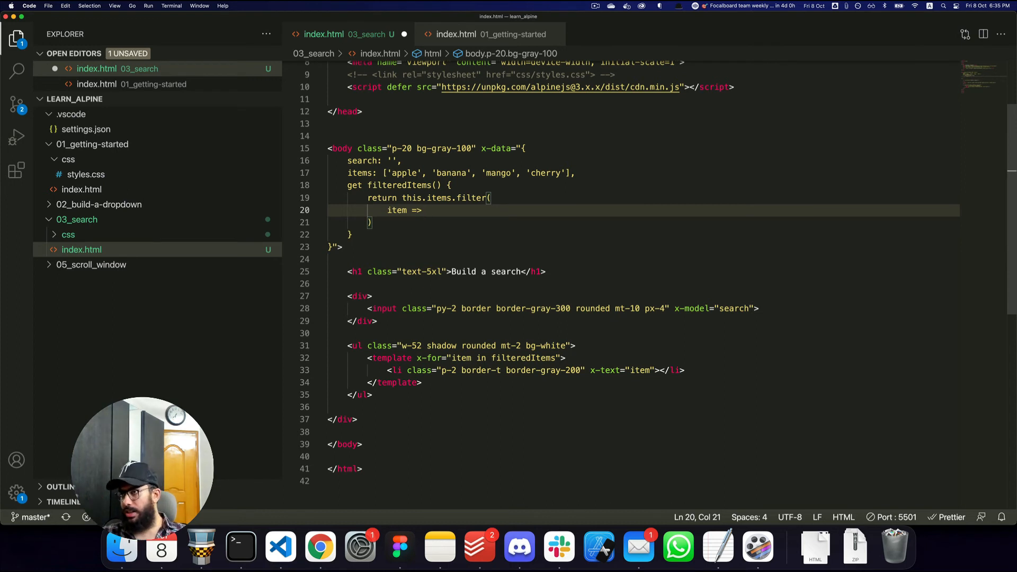
Complete the filter callback as item.startsWith(this.search) so entries match the search text.
{"action": "double_click", "coordinate": [396, 210]}
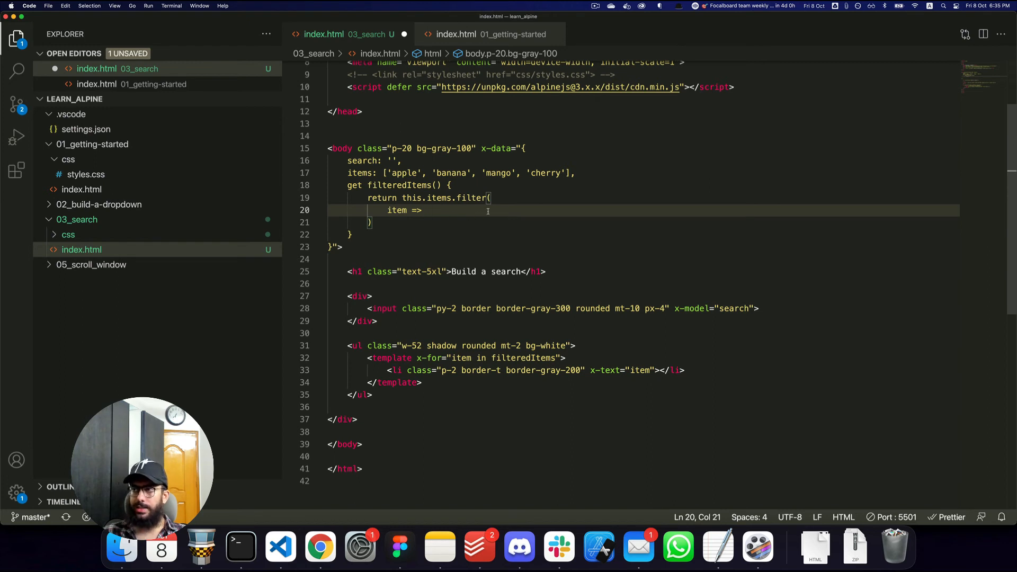
{"action": "type", "text": "i"}
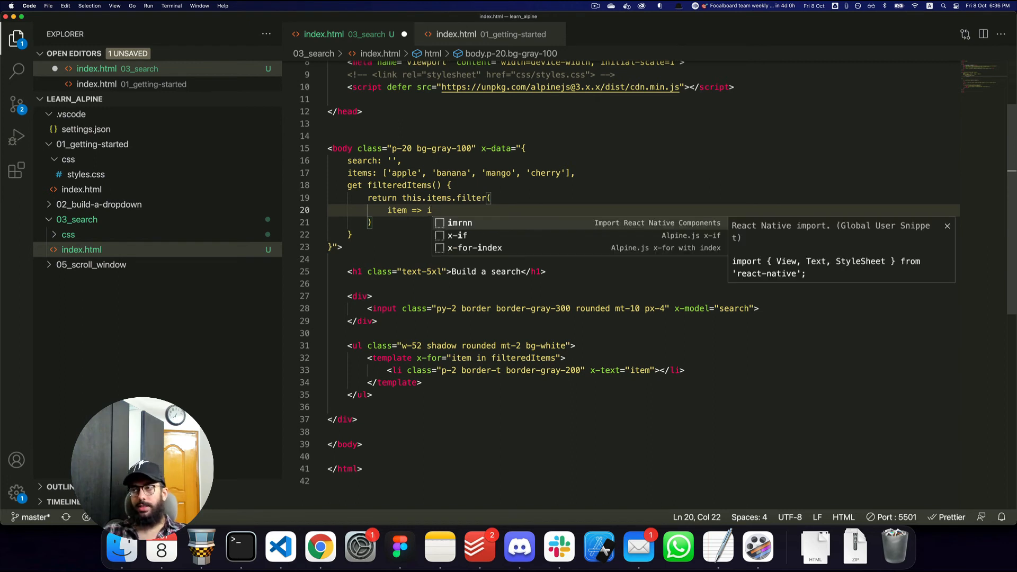
{"action": "type", "text": "tem"}
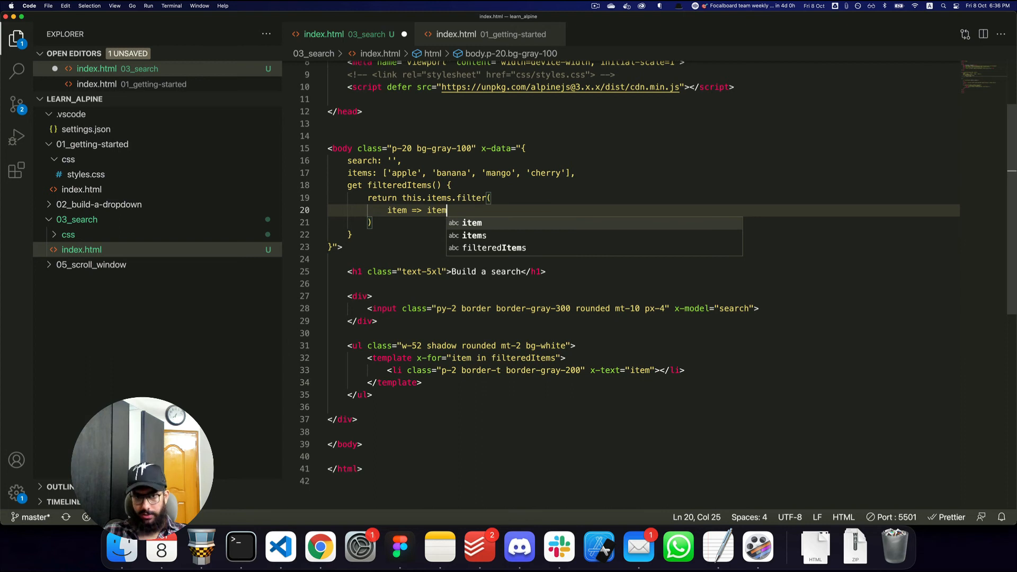
{"action": "type", "text": ".startsWit"}
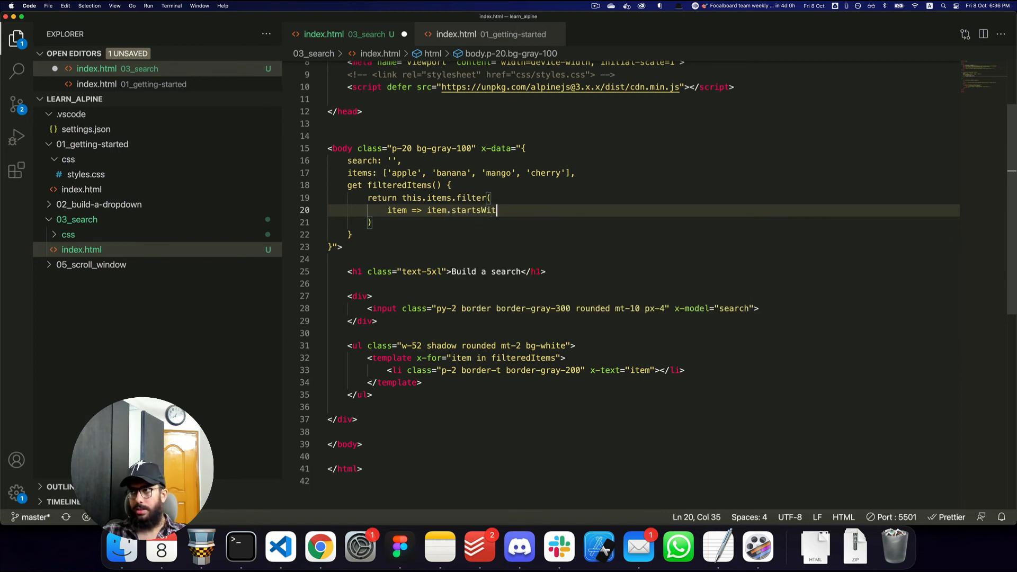
{"action": "type", "text": "h()"}
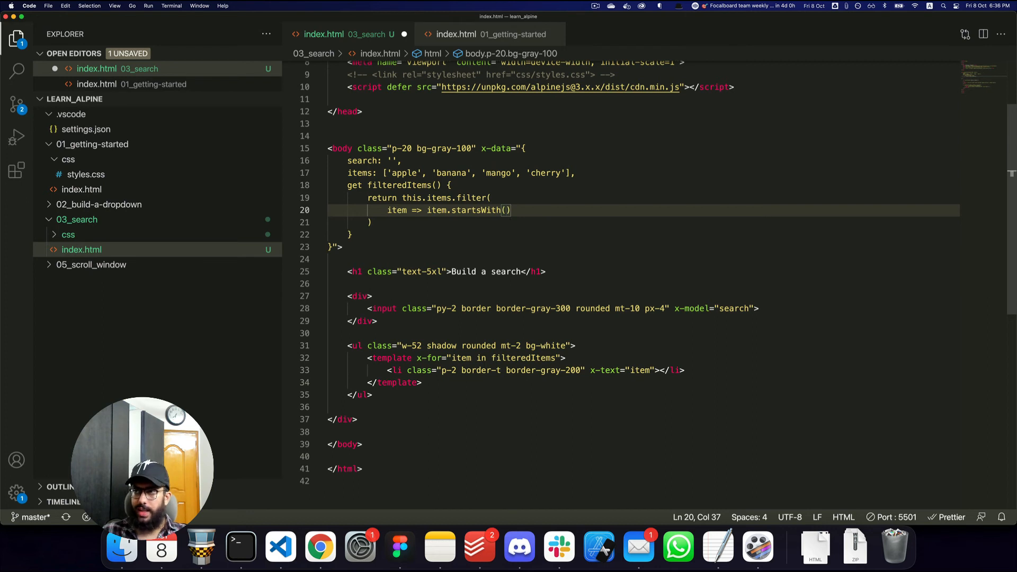
{"action": "type", "text": "this.search"}
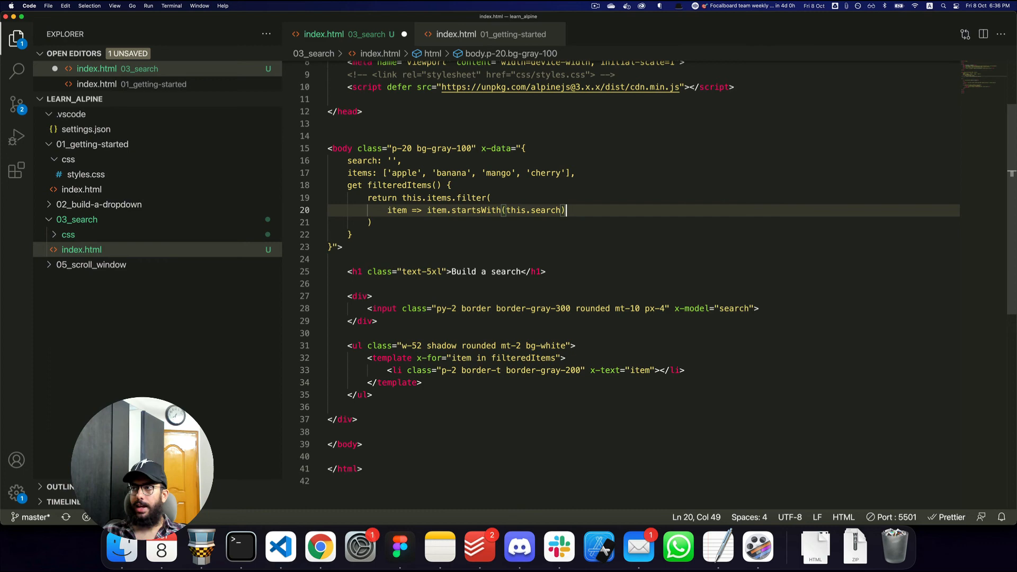
{"action": "left_click", "coordinate": [318, 546]}
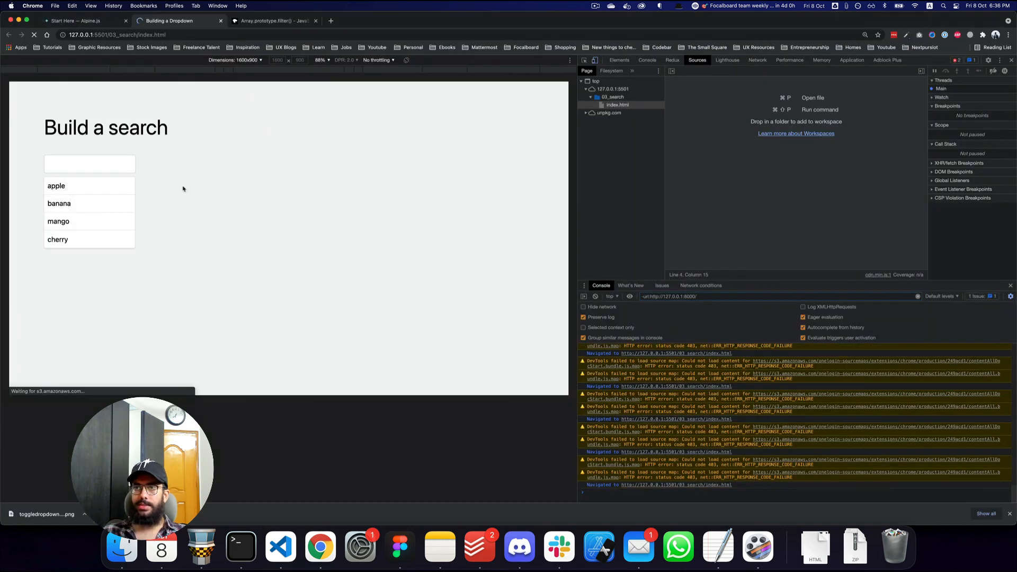
Test the live filter in Chrome by searching 'apple' and then 'ba'.
{"action": "type", "text": "apple"}
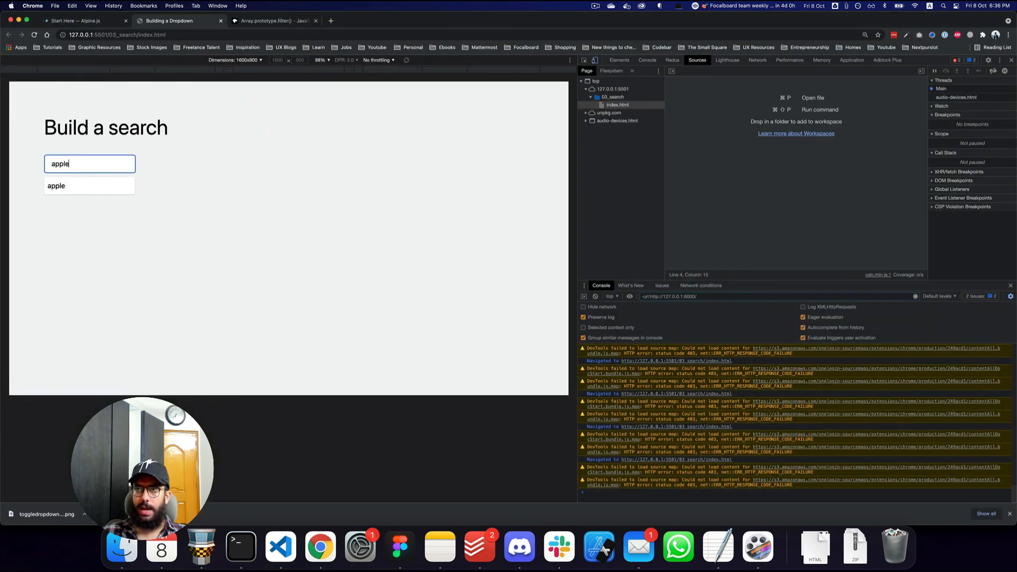
{"action": "type", "text": "ba"}
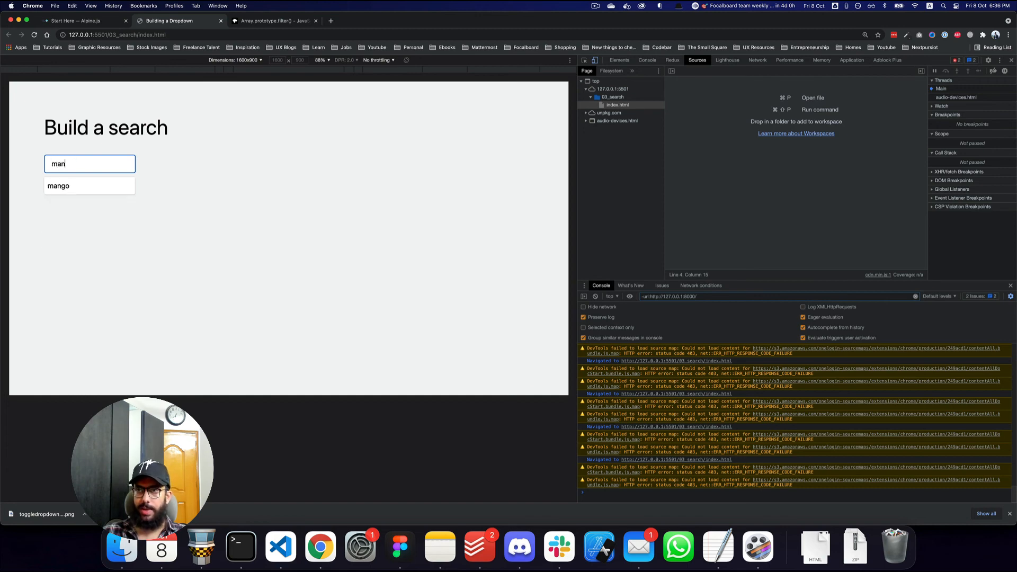
{"action": "left_click", "coordinate": [280, 546]}
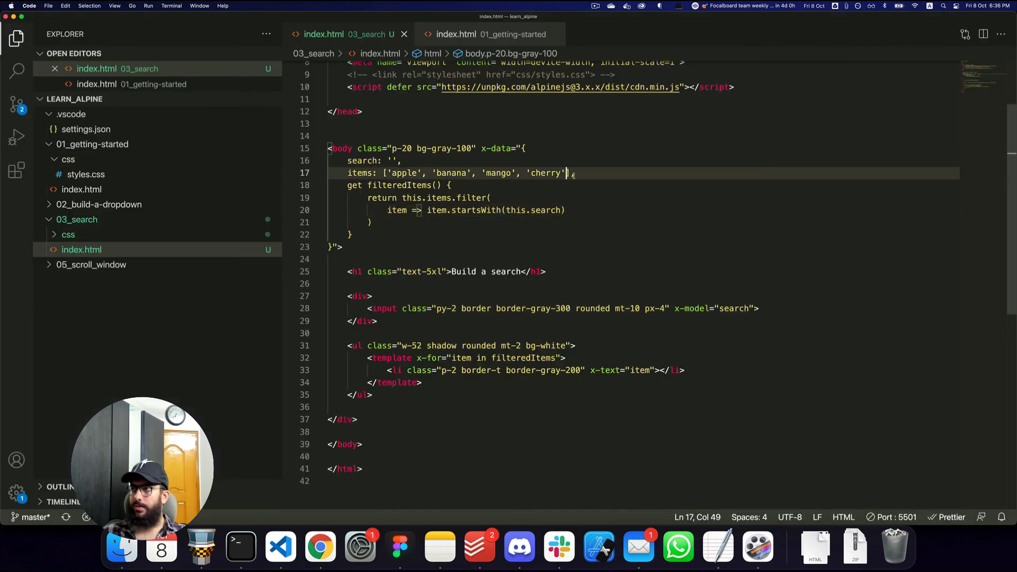
Add 'baba' as a fifth entry after 'cherry' in the items array.
{"action": "type", "text": ","}
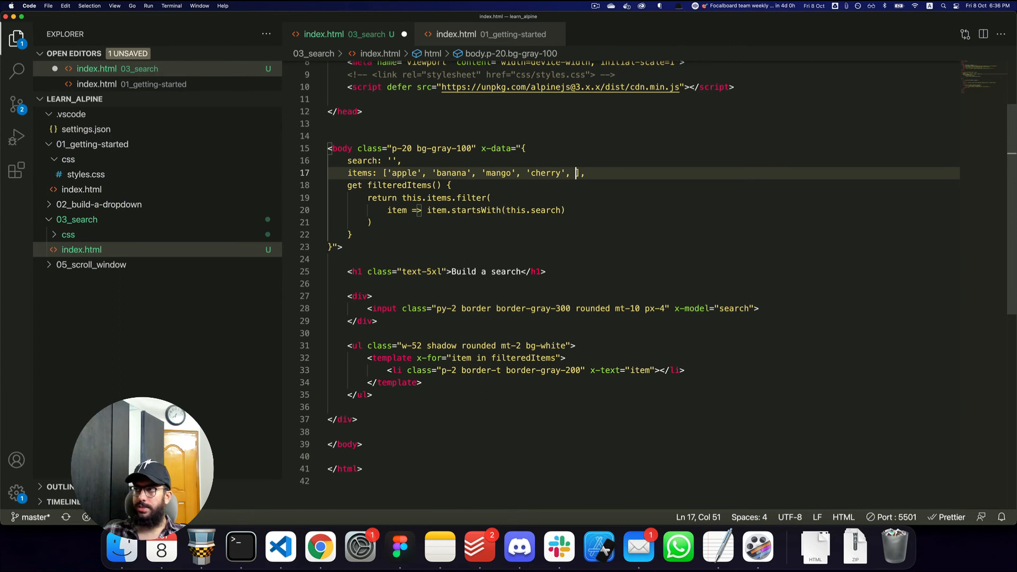
{"action": "type", "text": "''"}
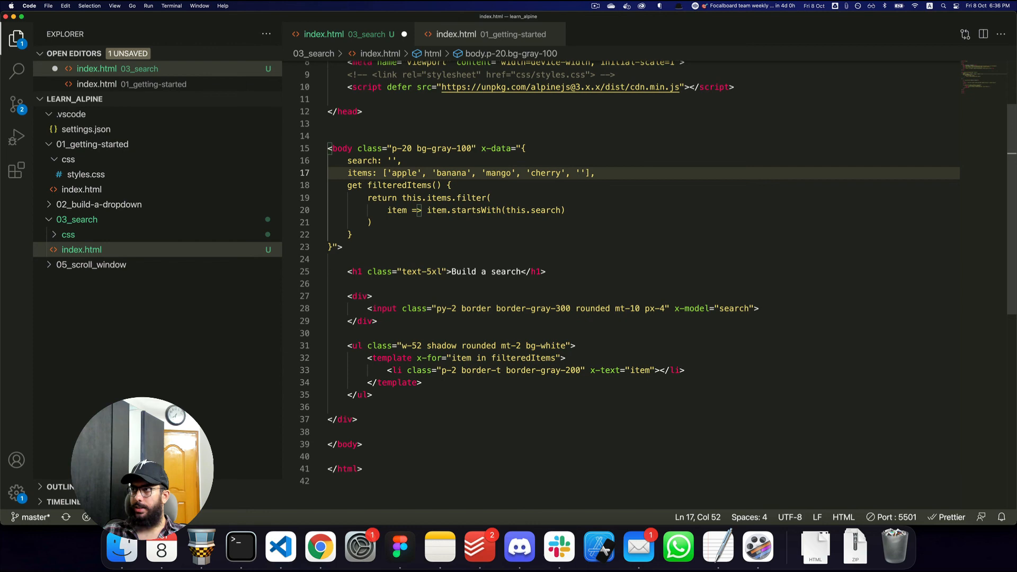
{"action": "type", "text": "baba"}
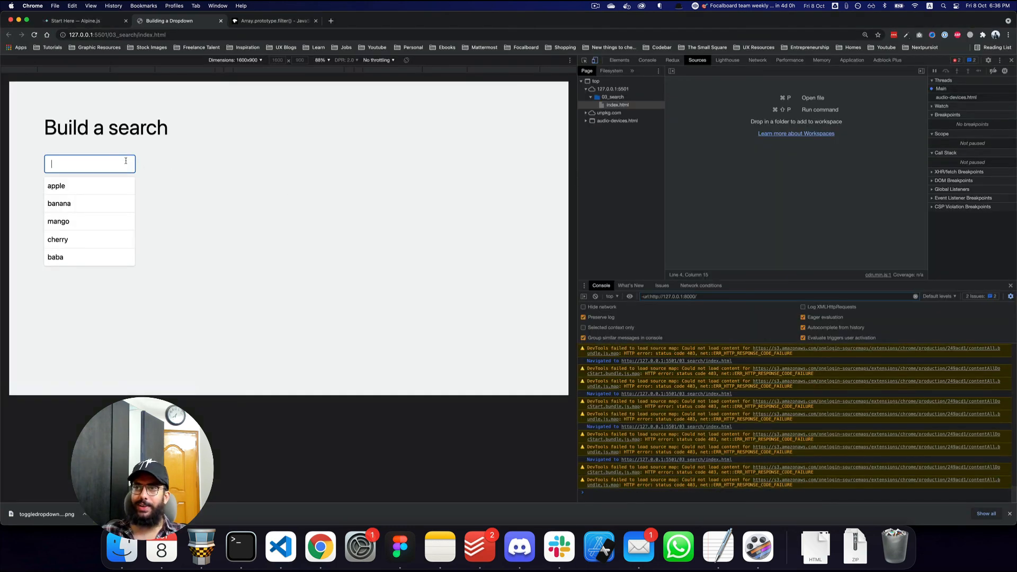
Search 'b', 'baa' and 'banana' in Chrome to confirm baba appears and banana filters alone.
{"action": "type", "text": "b"}
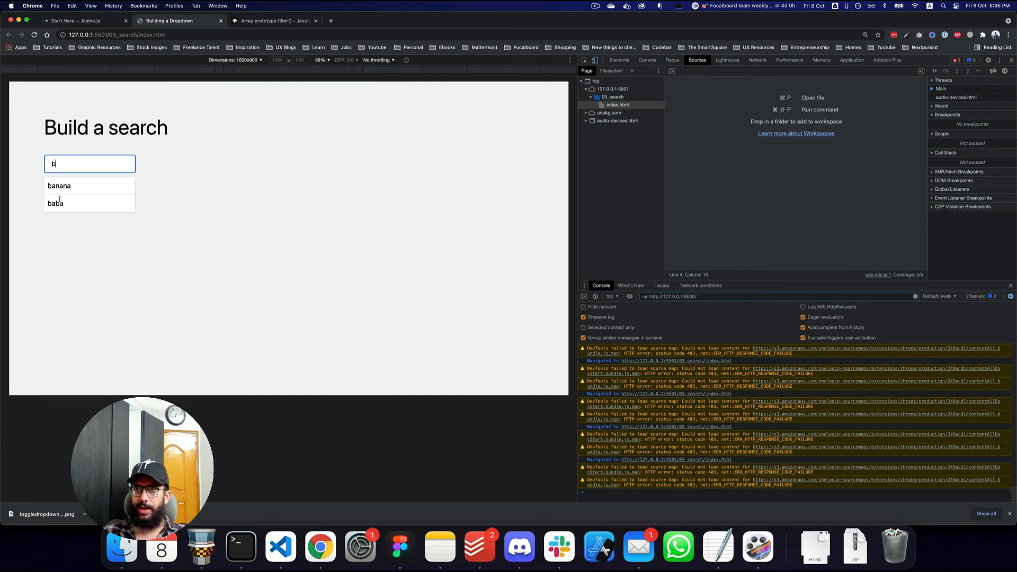
{"action": "type", "text": "aa"}
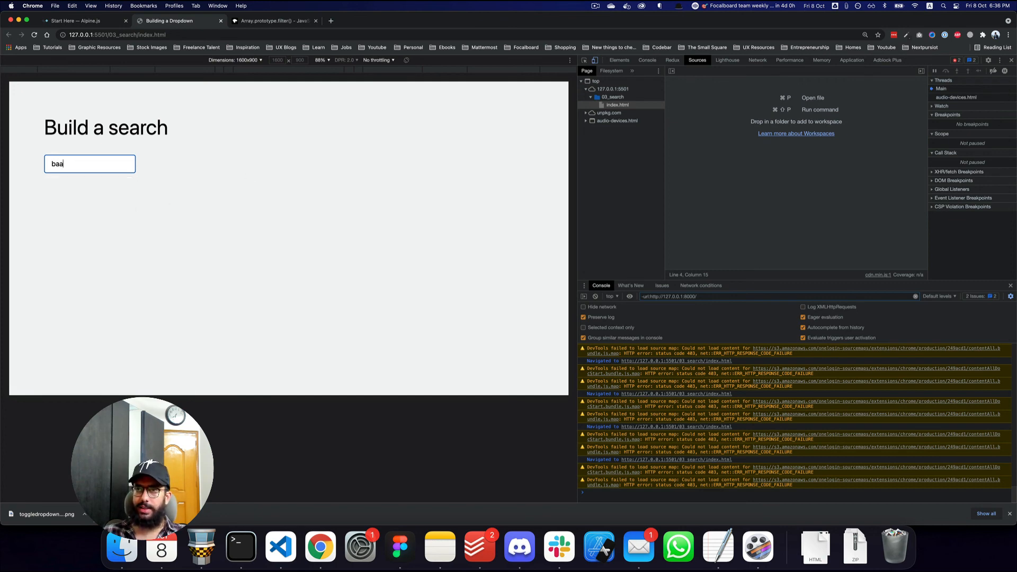
{"action": "type", "text": "banana"}
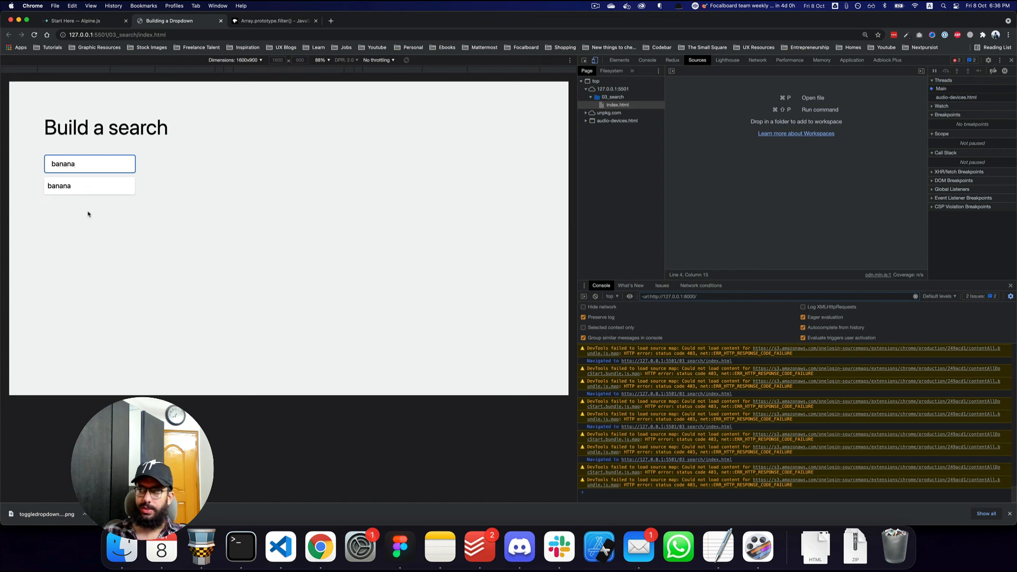
{"action": "left_click", "coordinate": [280, 547]}
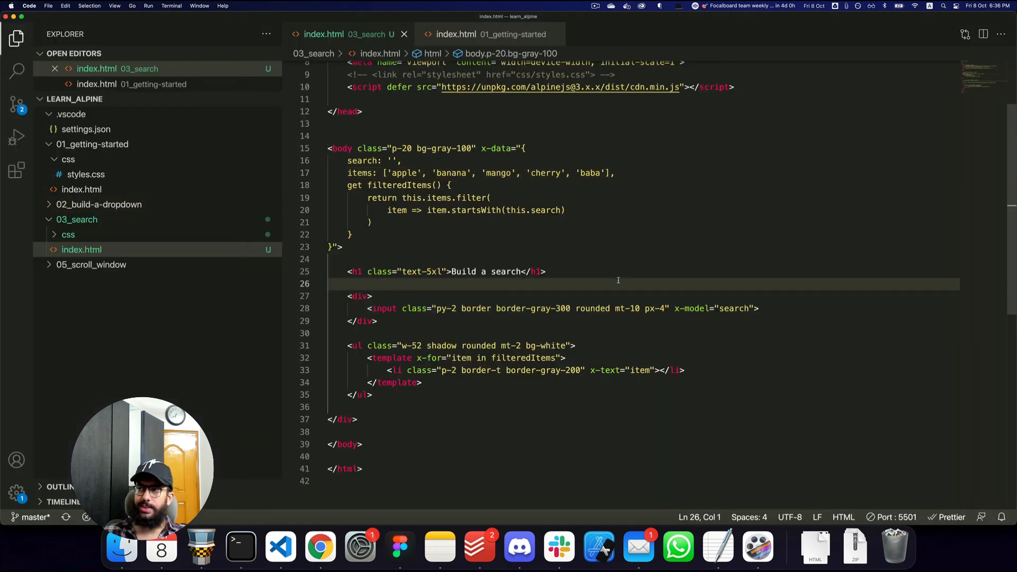
{"action": "mouse_move", "coordinate": [440, 296]}
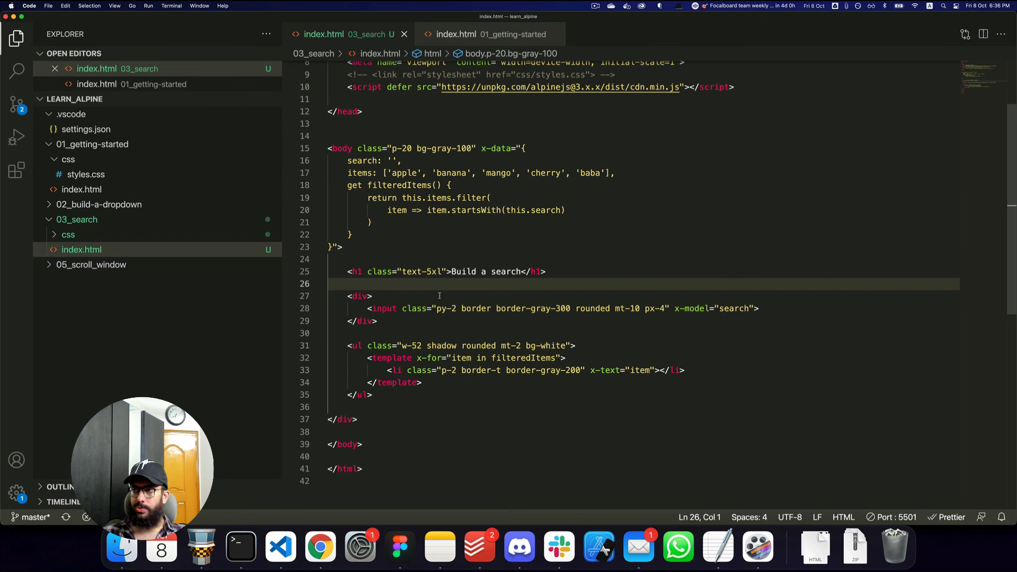
{"action": "left_click", "coordinate": [443, 357]}
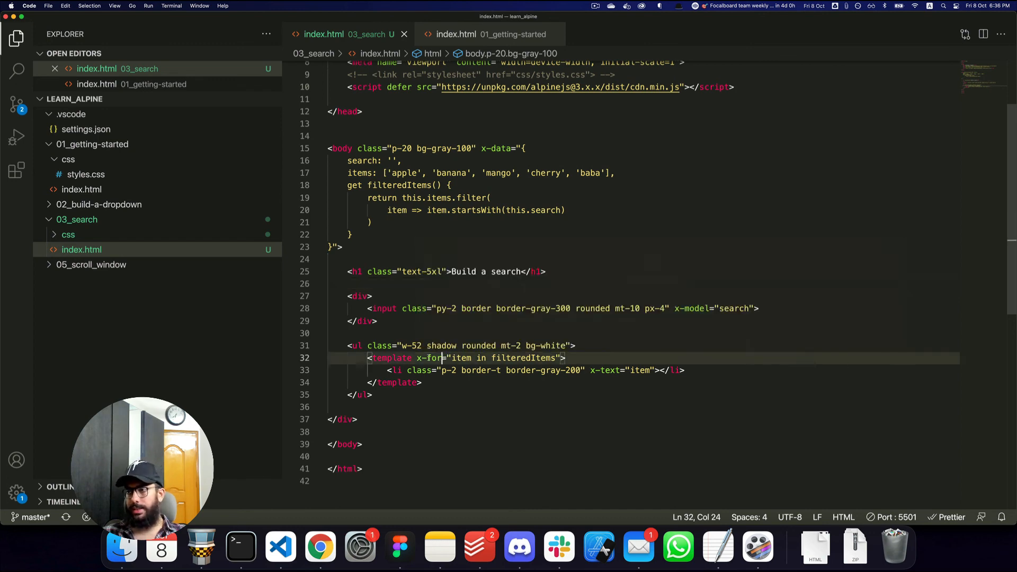
{"action": "left_click", "coordinate": [377, 320]}
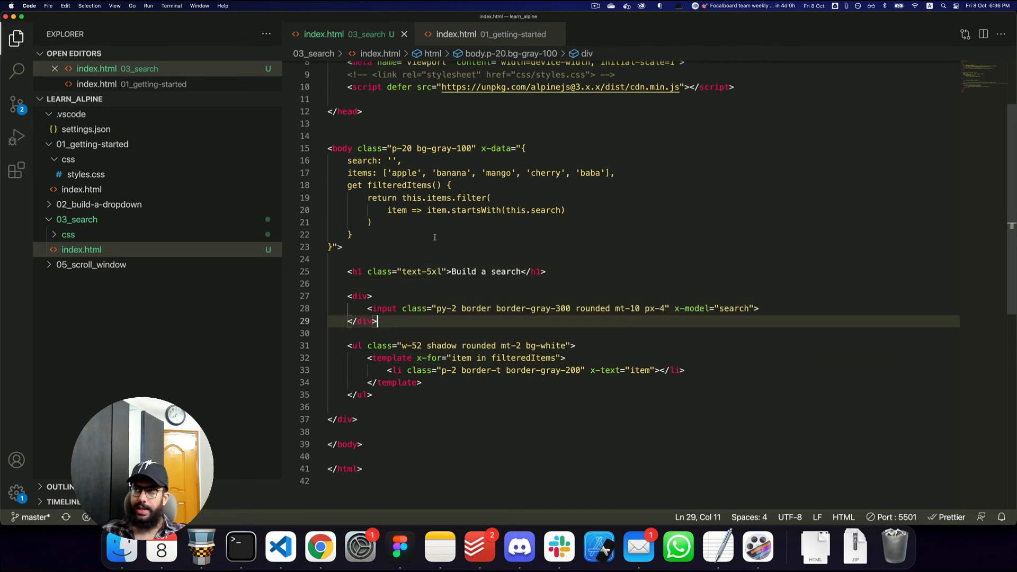